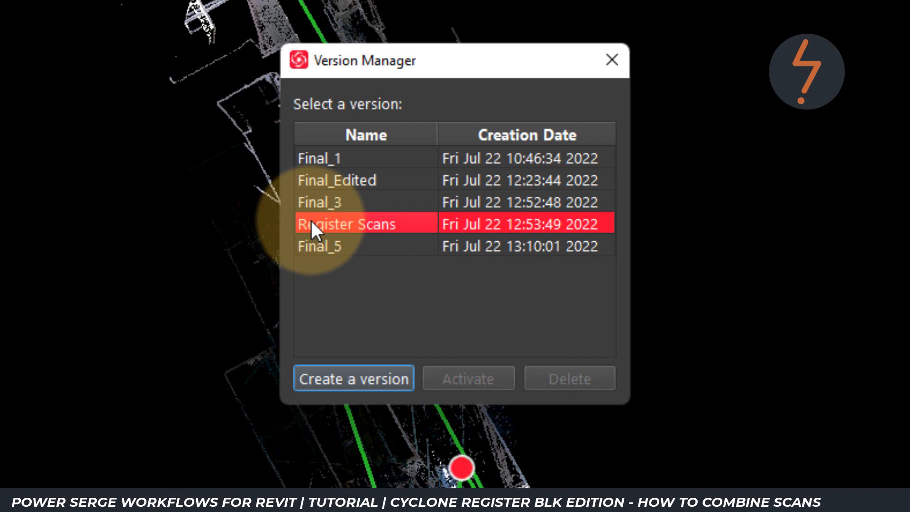
mouse_move(369, 386)
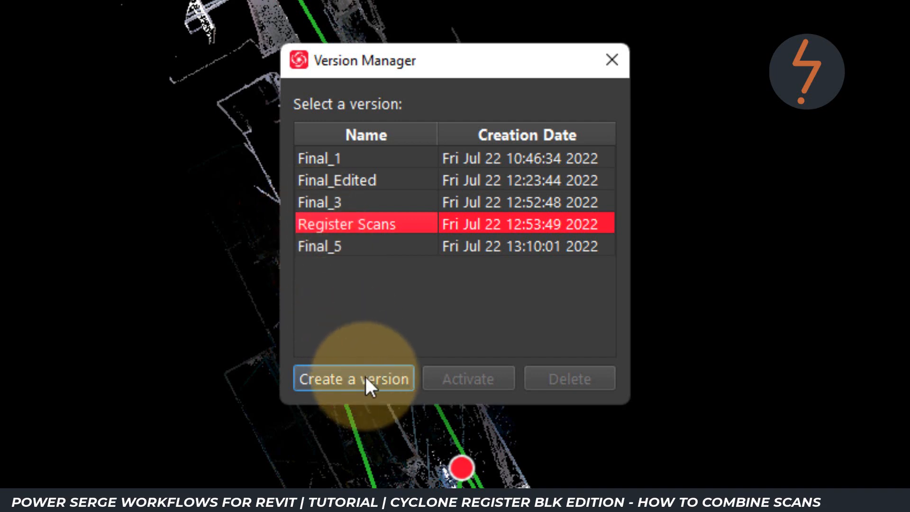
Create a new project version, Final_6, and start renaming it.
left_click(352, 379)
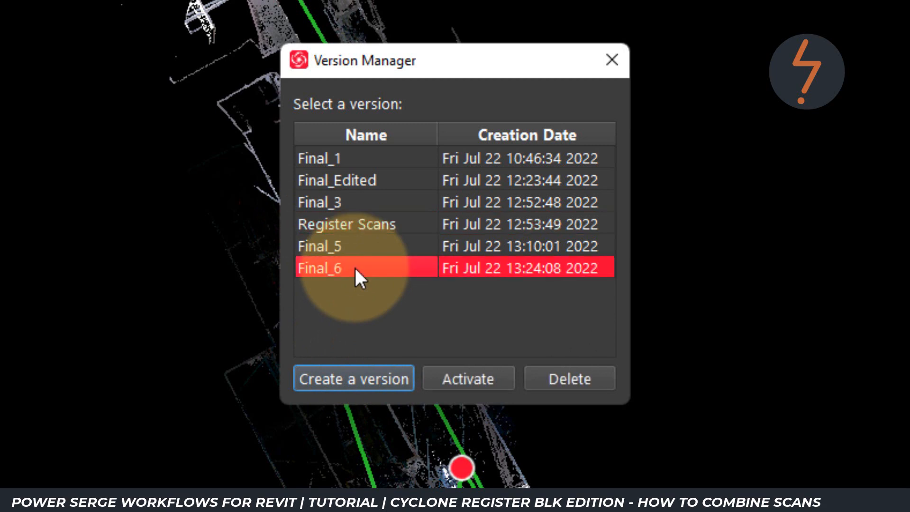
double_click(319, 267)
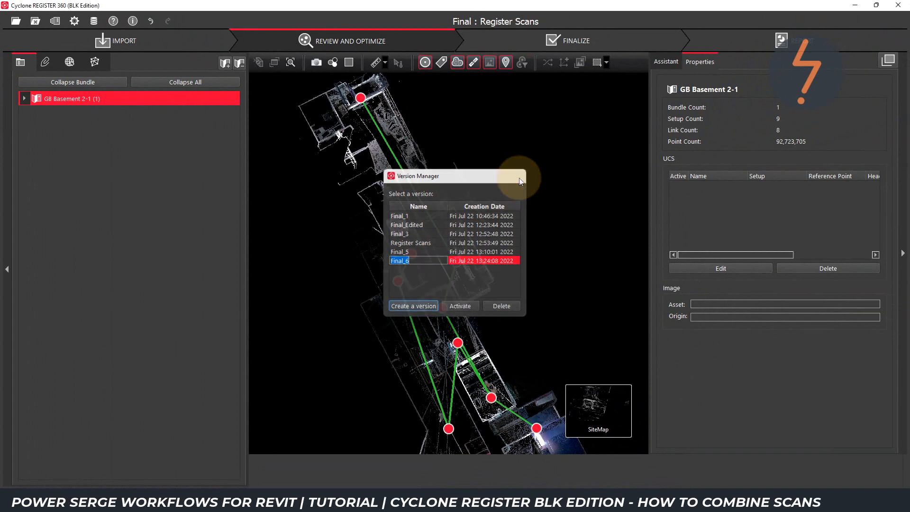
Expand GB Basement 2-1 and show Bundle 1's error, overlap and strength in Properties.
left_click(459, 306)
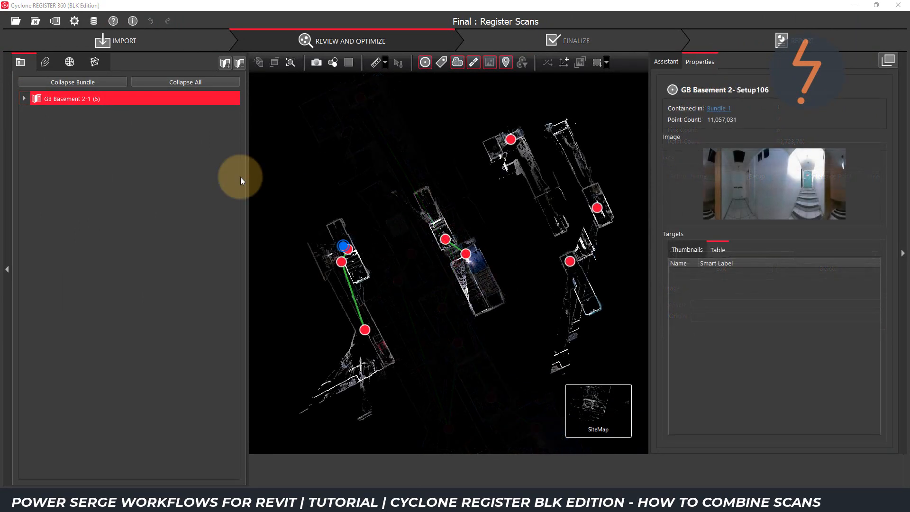
left_click(24, 99)
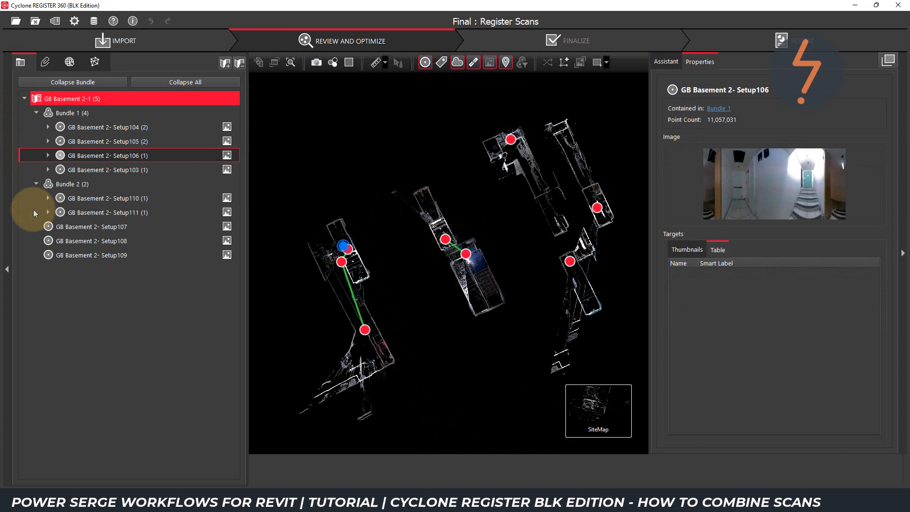
mouse_move(296, 331)
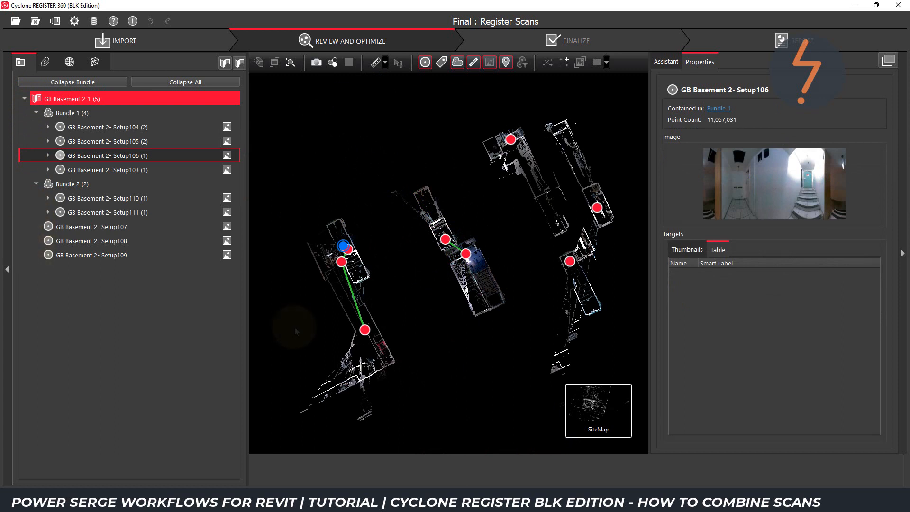
left_click(68, 113)
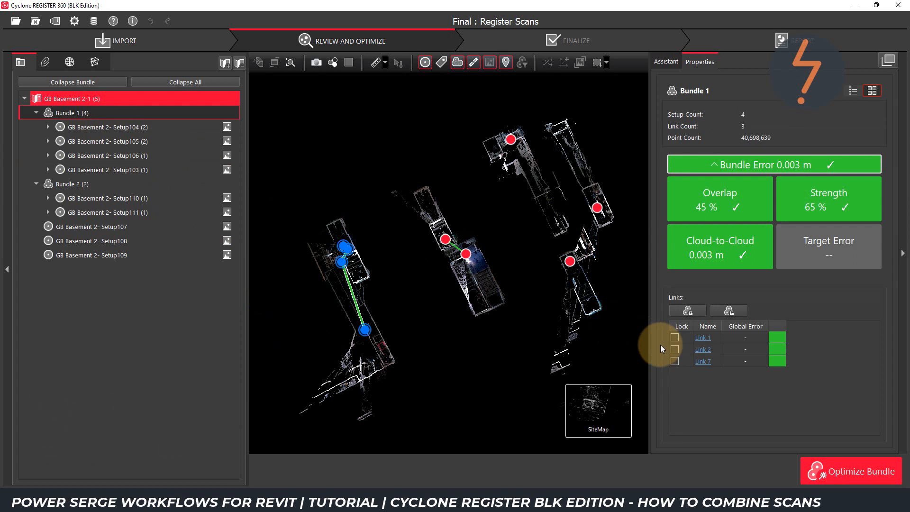
mouse_move(666, 364)
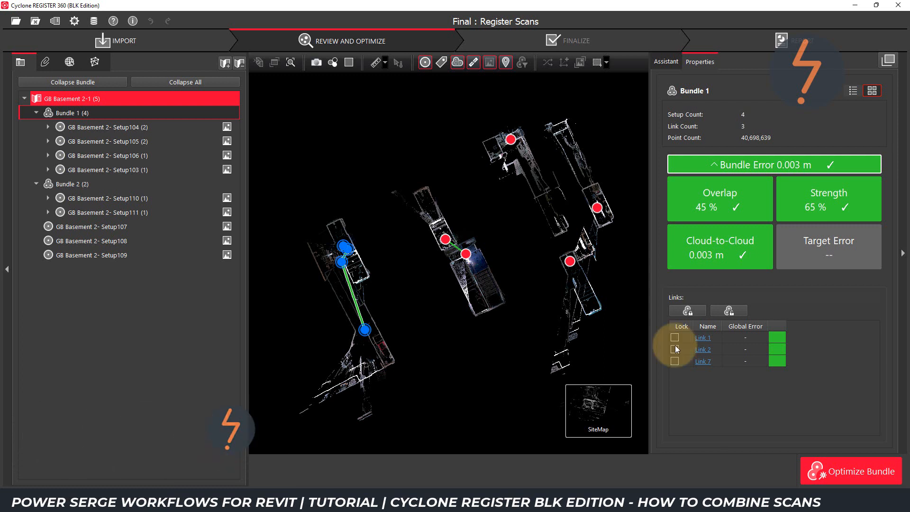
Select Setup103, inspect the Bundle Cloud in 3D, then switch back to SiteMap.
left_click(107, 169)
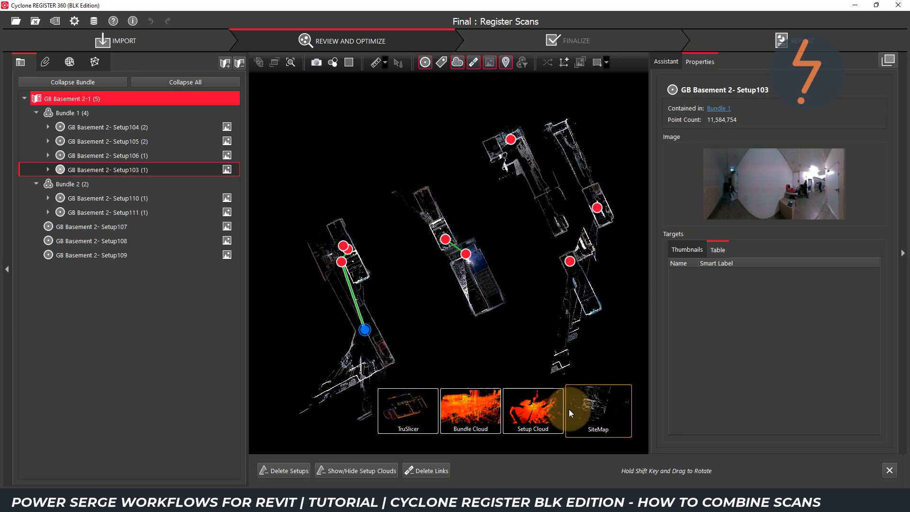
left_click(470, 411)
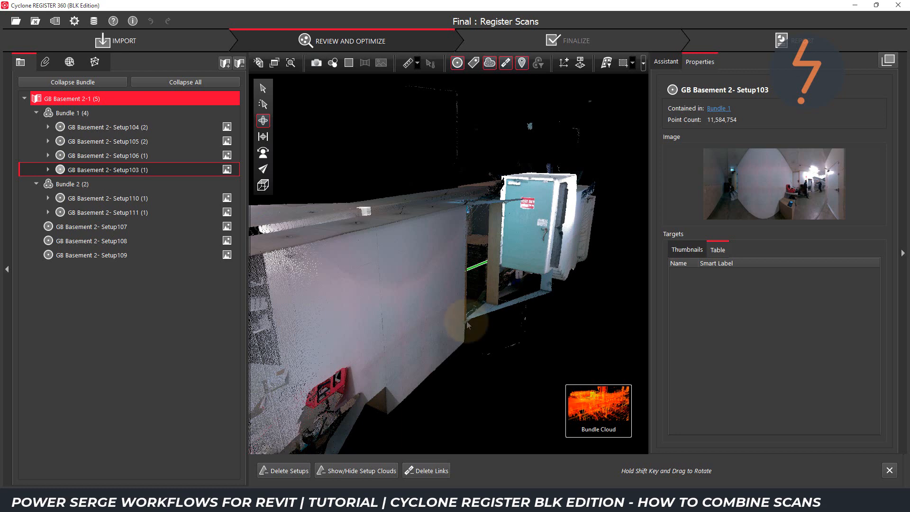
mouse_move(502, 273)
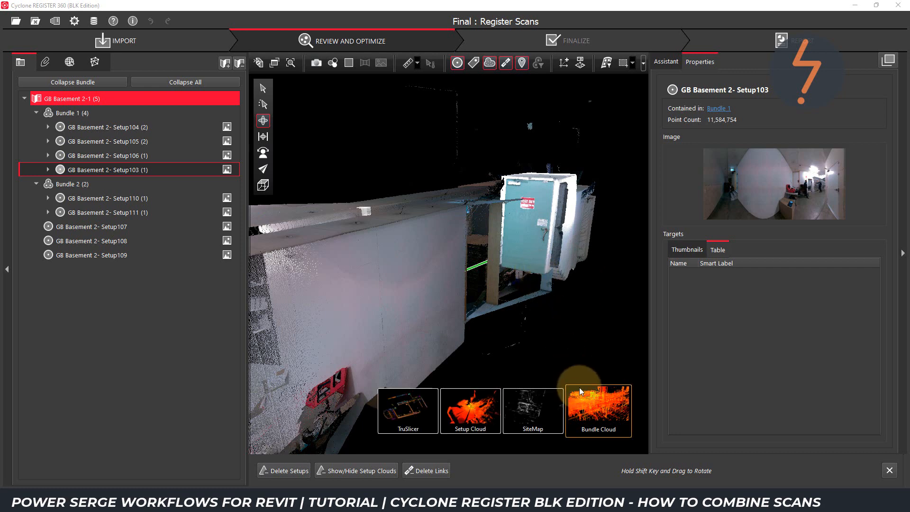
mouse_move(526, 417)
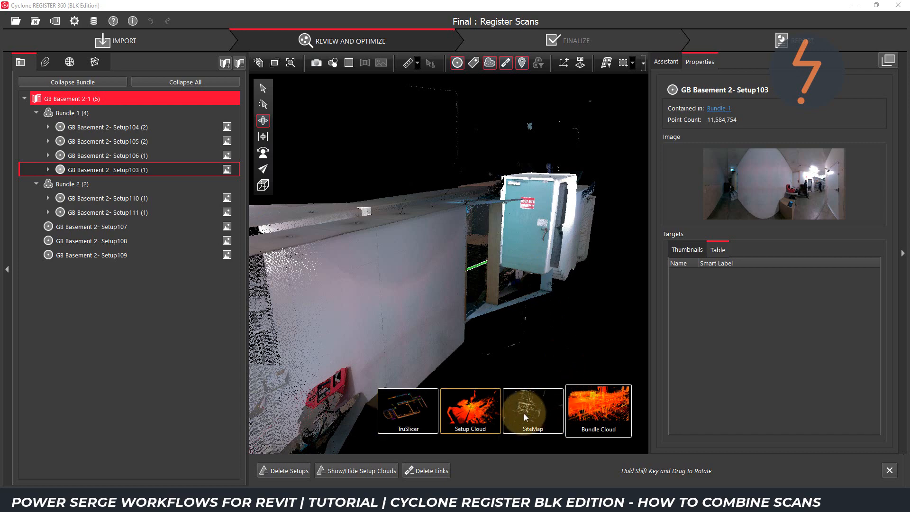
left_click(531, 410)
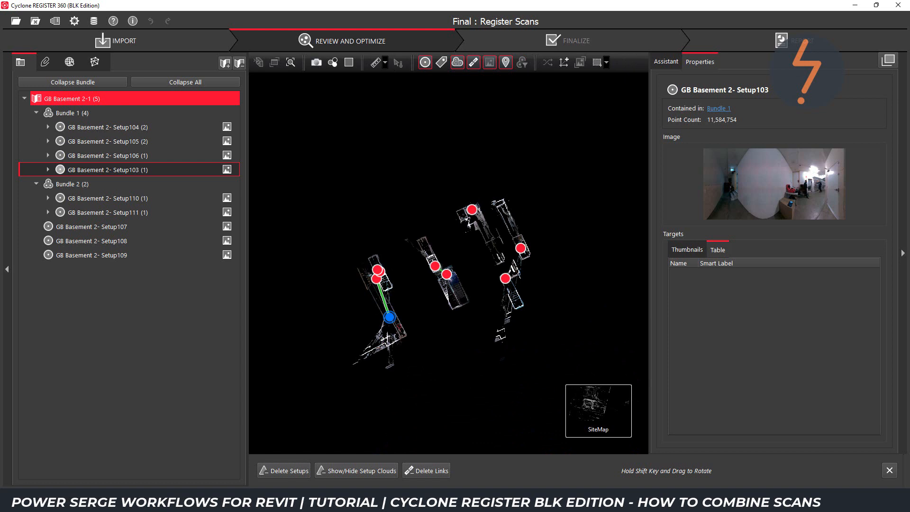
mouse_move(104, 141)
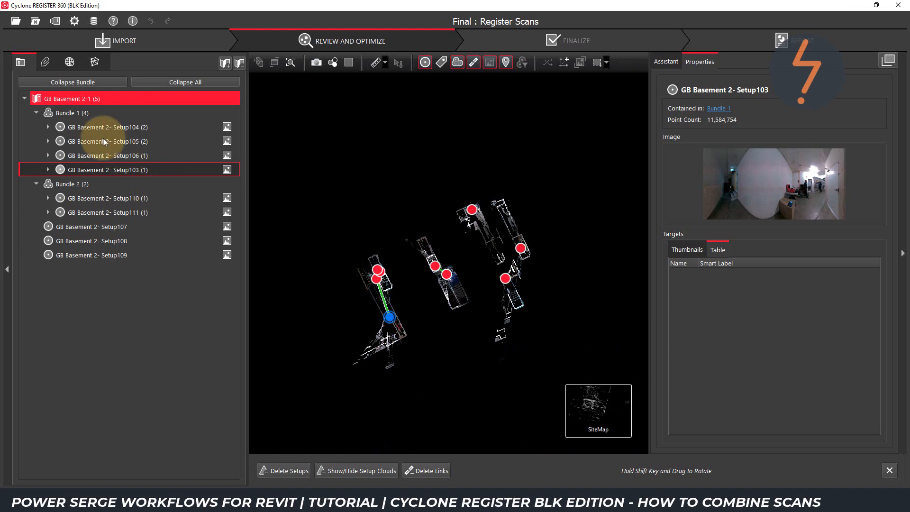
Toggle Setup103's point cloud visibility and hide Setup106's cloud.
left_click(71, 113)
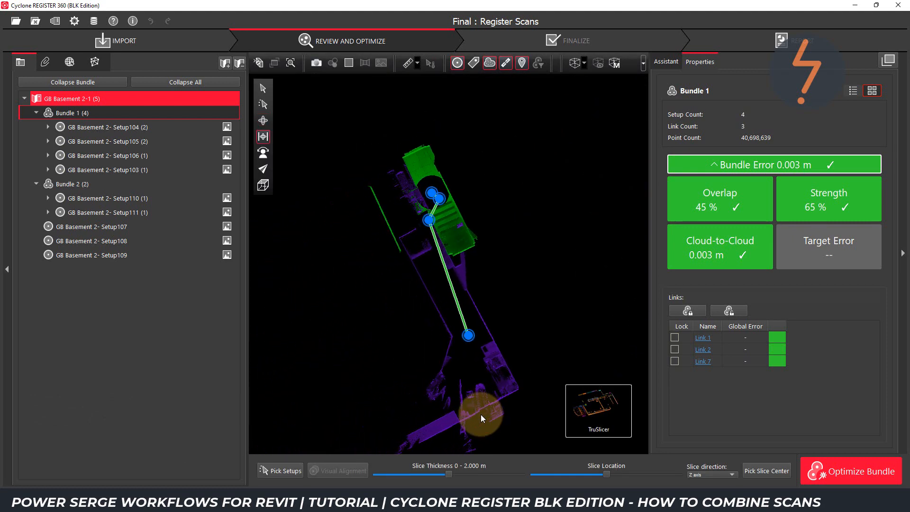
left_click(107, 170)
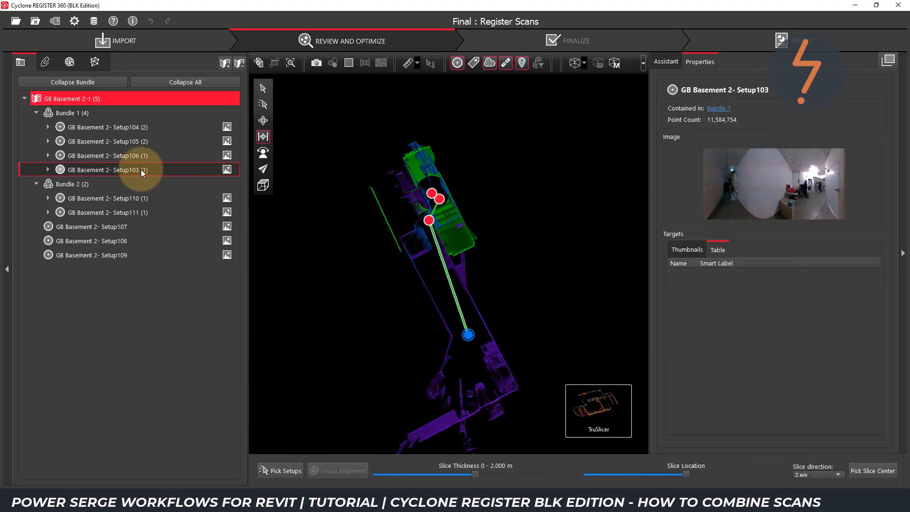
right_click(108, 169)
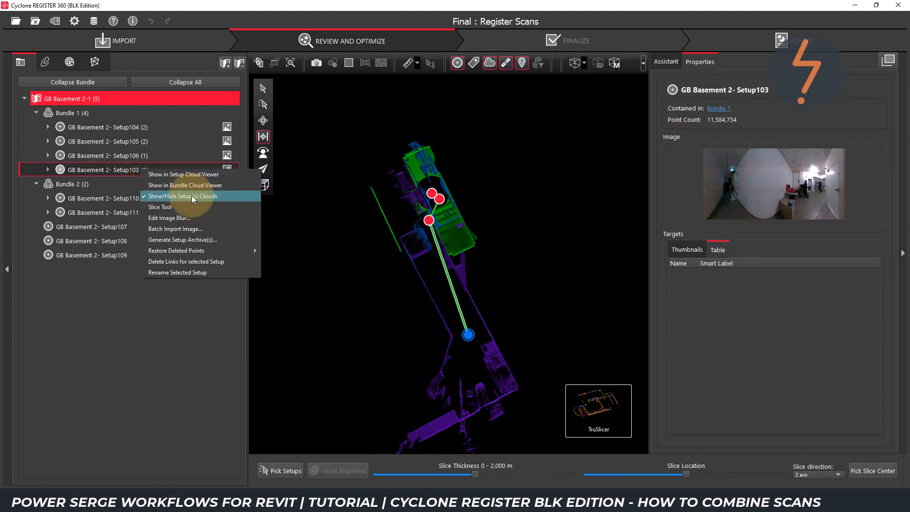
left_click(182, 195)
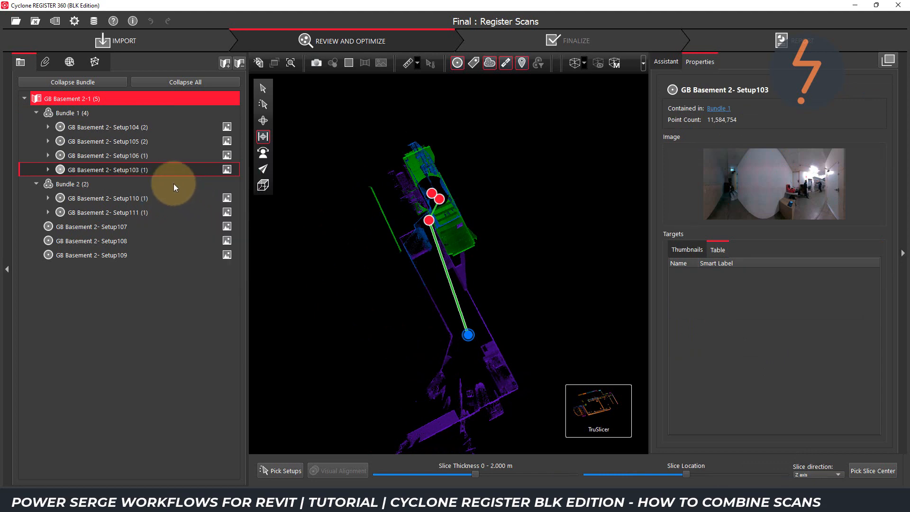
right_click(106, 155)
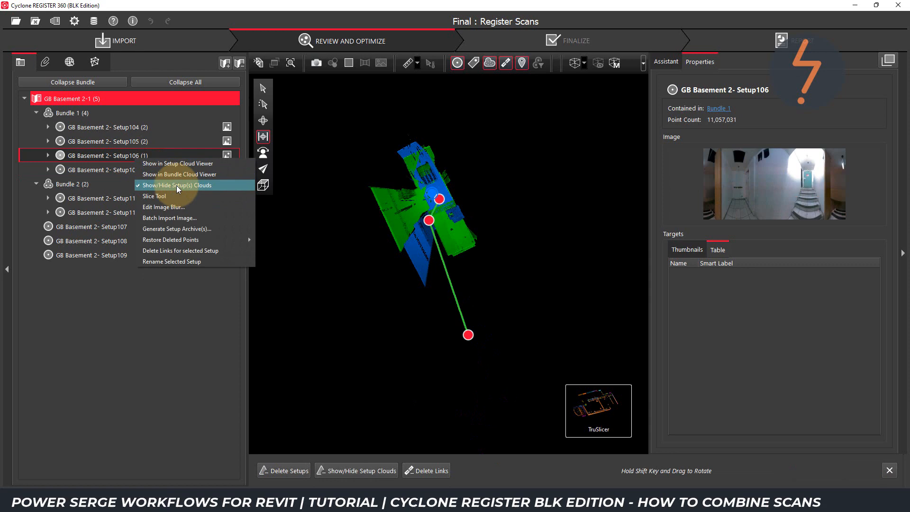
left_click(175, 185)
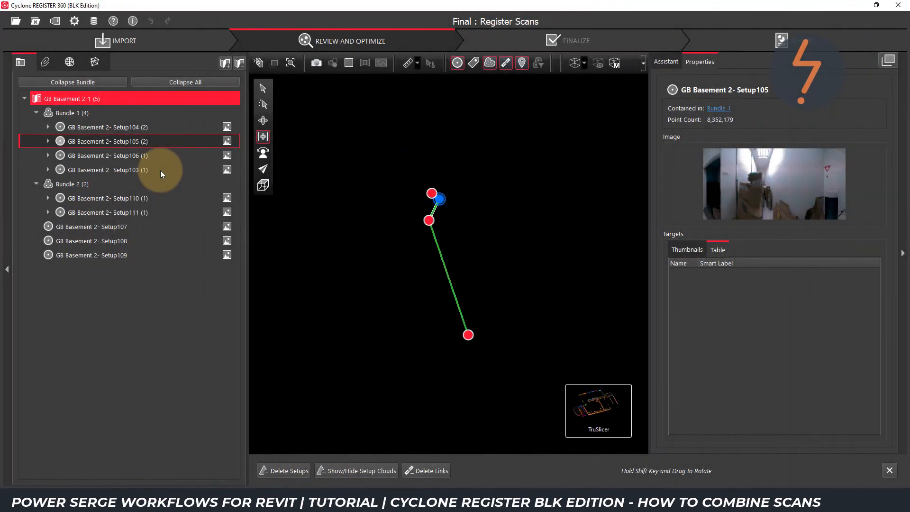
Show Setup106's cloud again and turn Setup103's cloud back on.
right_click(105, 141)
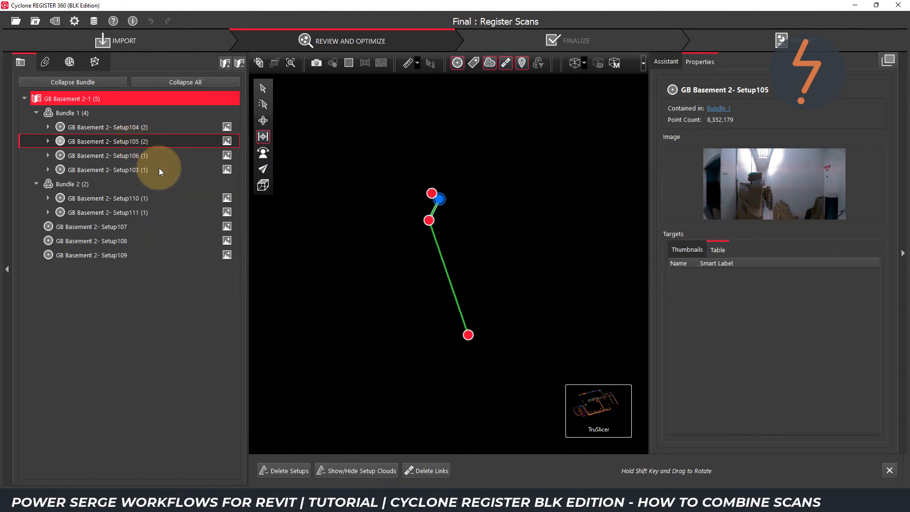
right_click(105, 155)
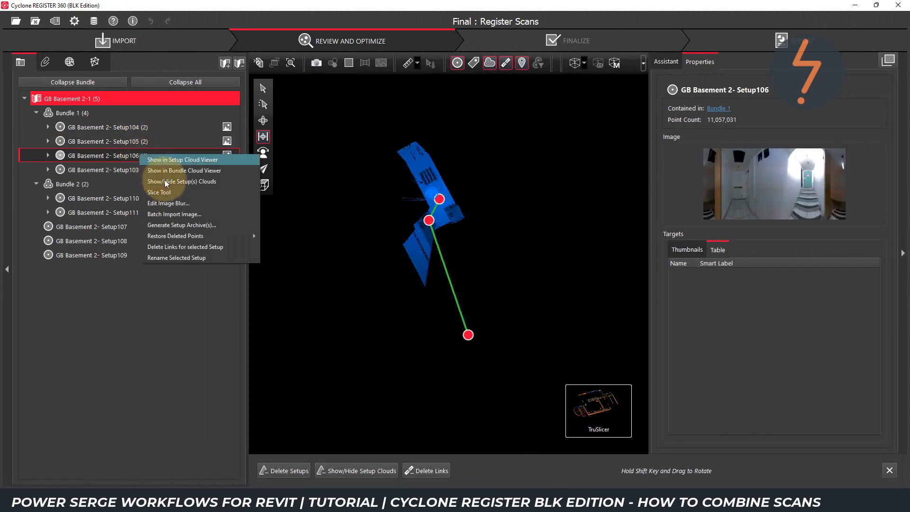
left_click(181, 181)
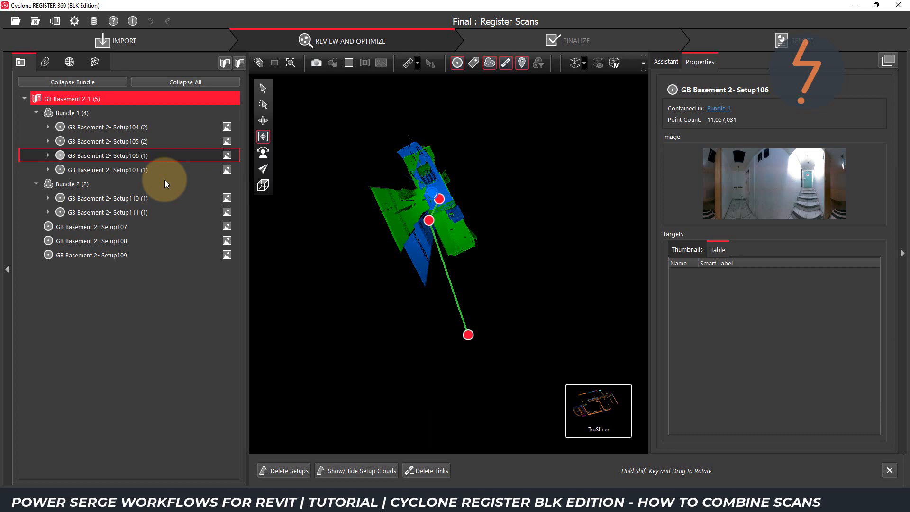
right_click(106, 170)
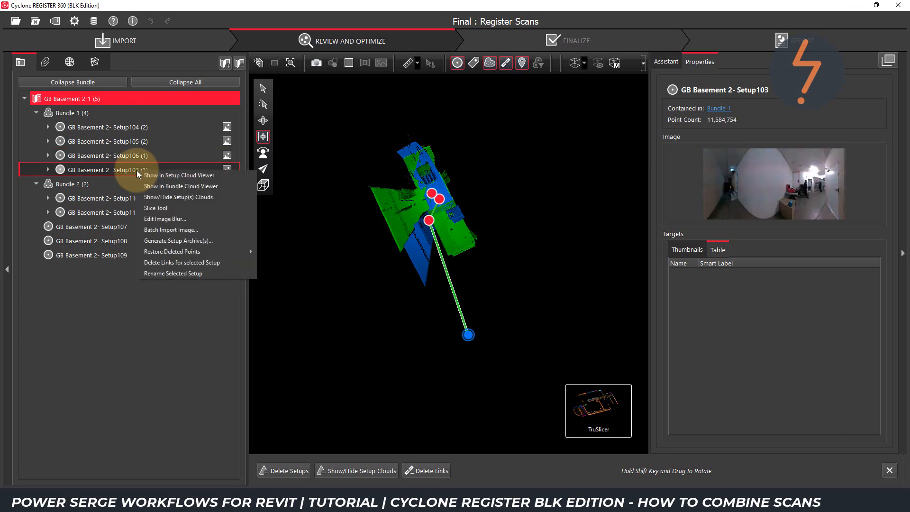
mouse_move(178, 197)
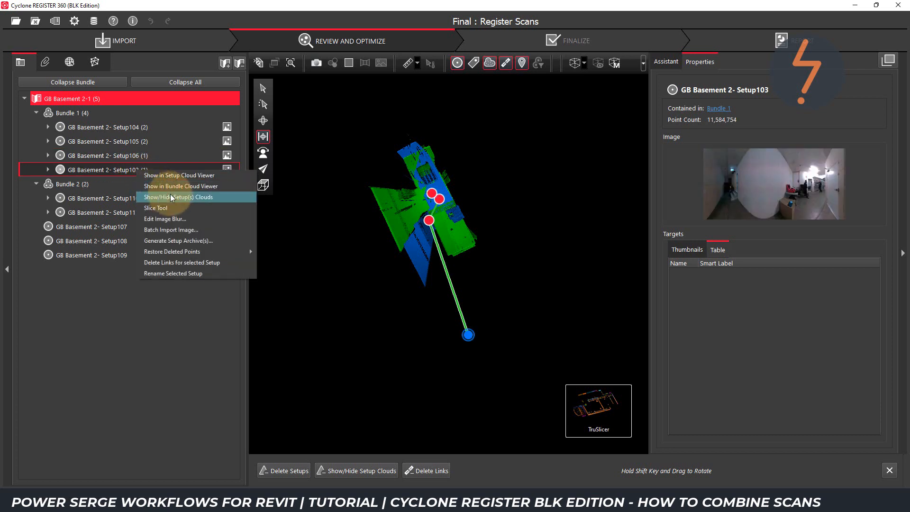
left_click(178, 197)
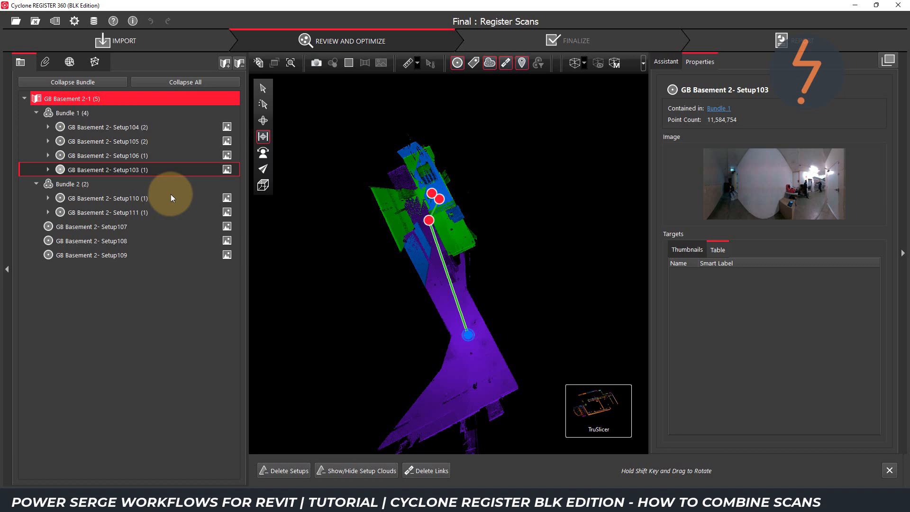
left_click(106, 155)
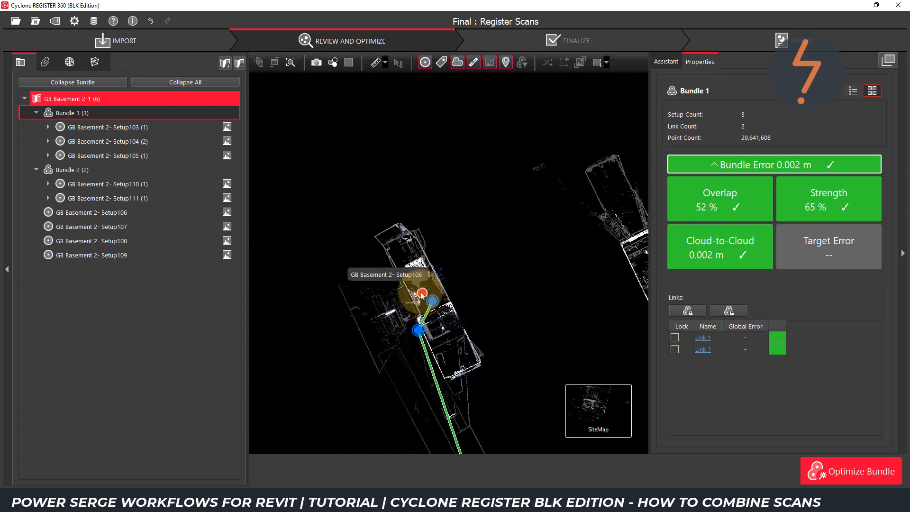
Pick Setup106 on the site map and open its own Setup Cloud in 3D.
left_click(94, 212)
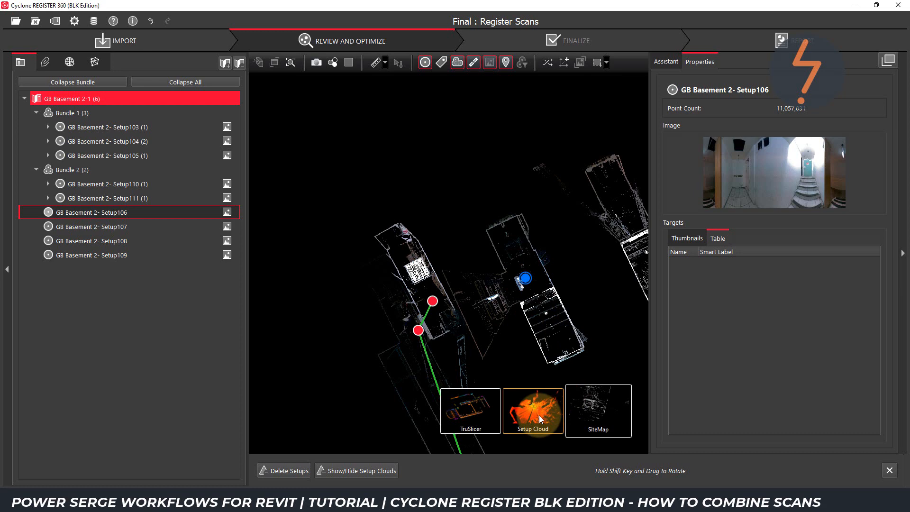
left_click(532, 410)
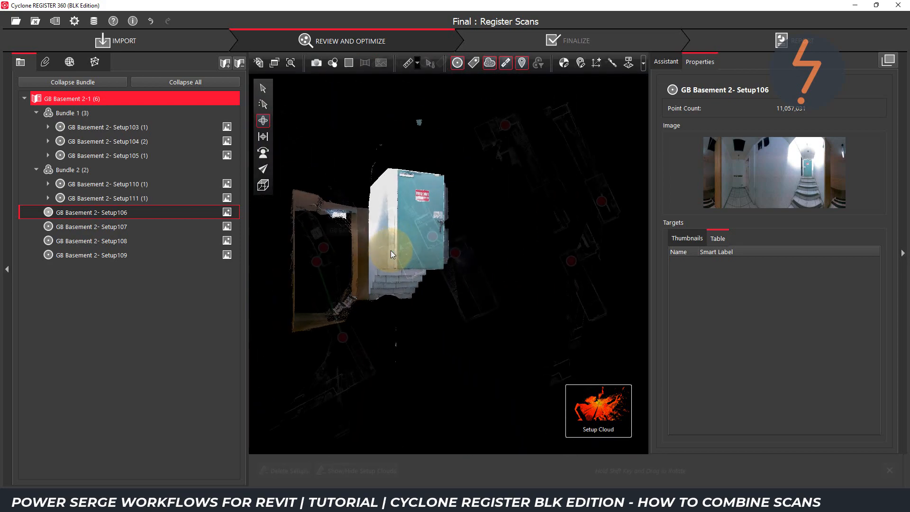
Return to the SiteMap with Setup110 and Setup106 selected together.
left_click(106, 184)
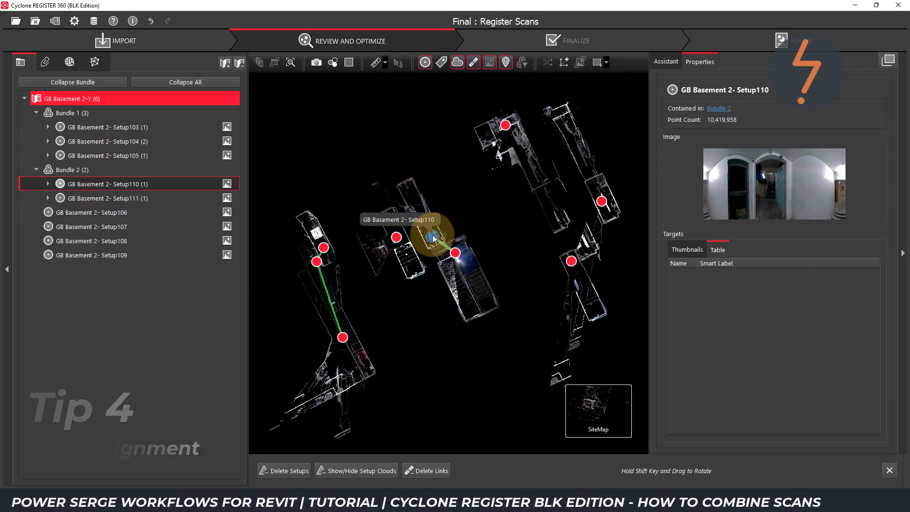
mouse_move(427, 235)
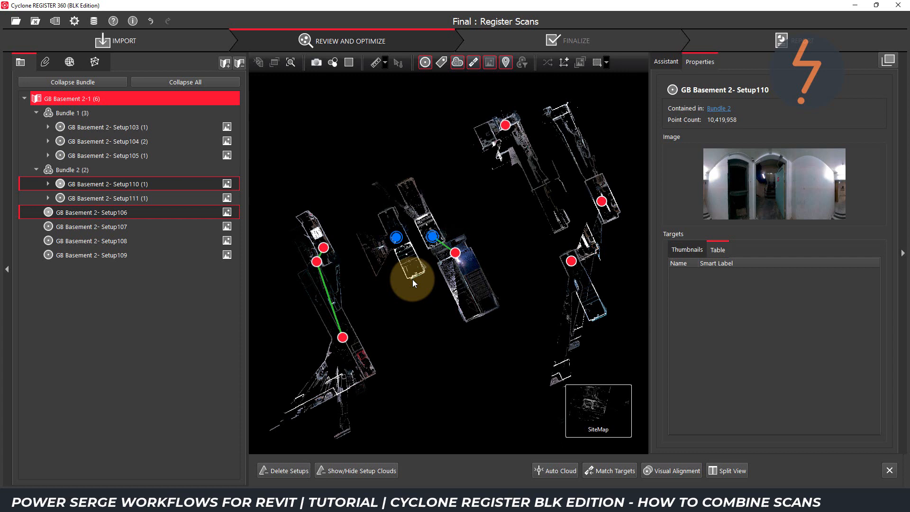
Visually align Setup106's cloud to Setup110's in Top View, then verify in Side View.
left_click(671, 470)
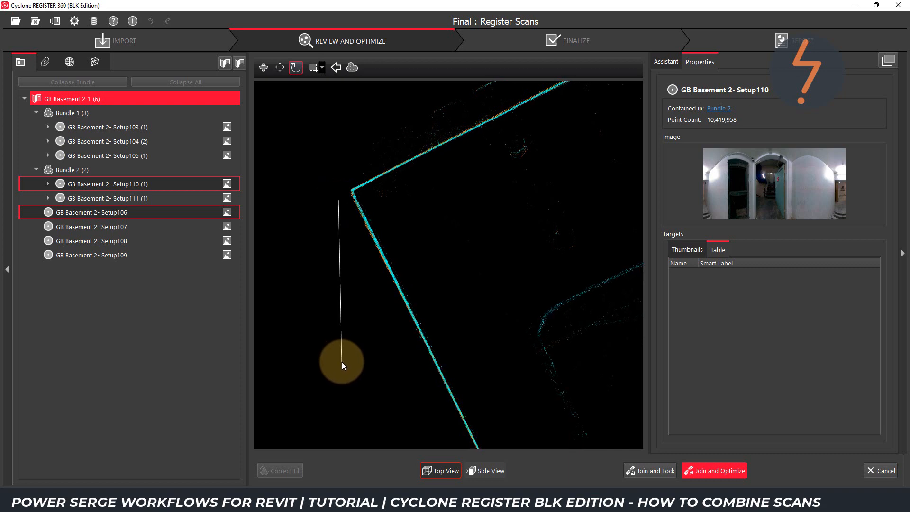
mouse_move(367, 313)
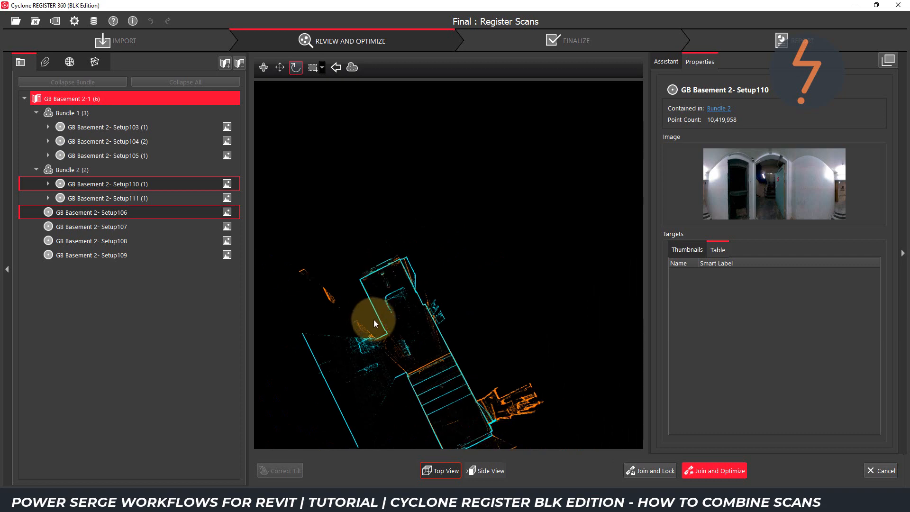
left_click(489, 470)
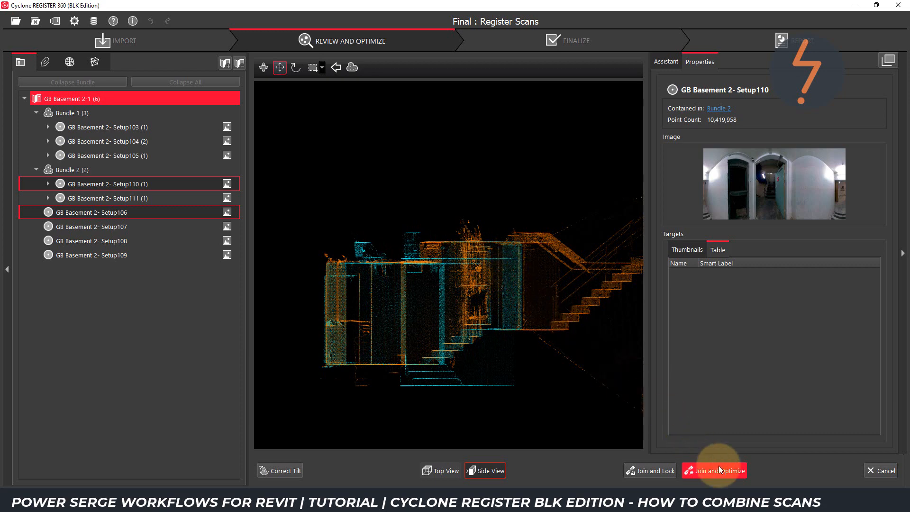
Join and optimize Setup106 with Setup110, accepting the 2.4 mm result and new link.
left_click(715, 470)
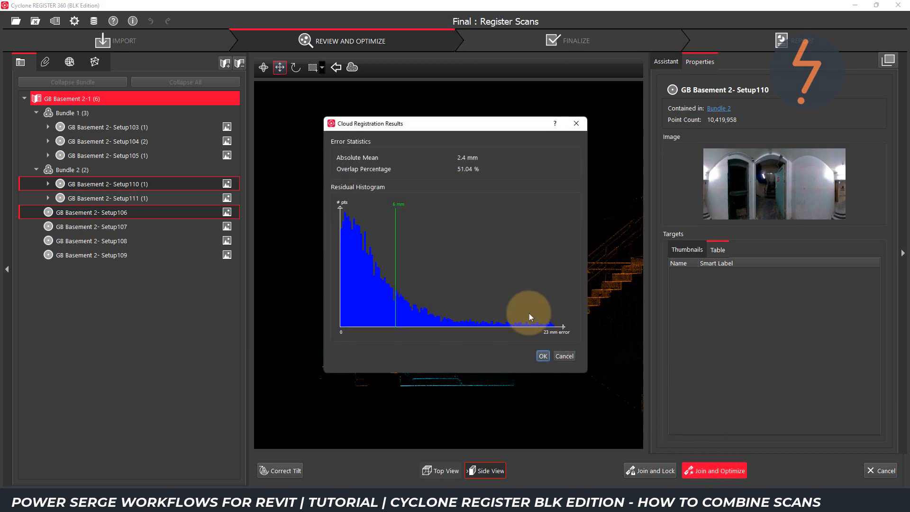
mouse_move(399, 213)
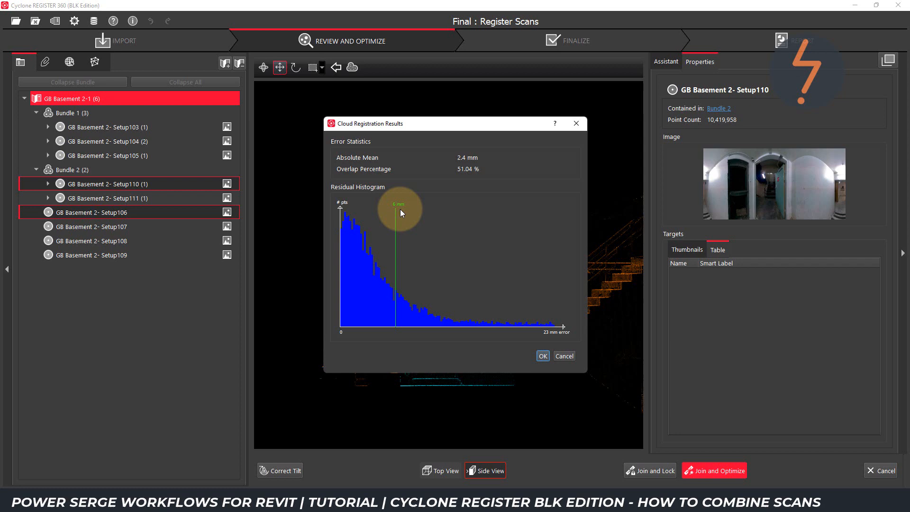
mouse_move(472, 285)
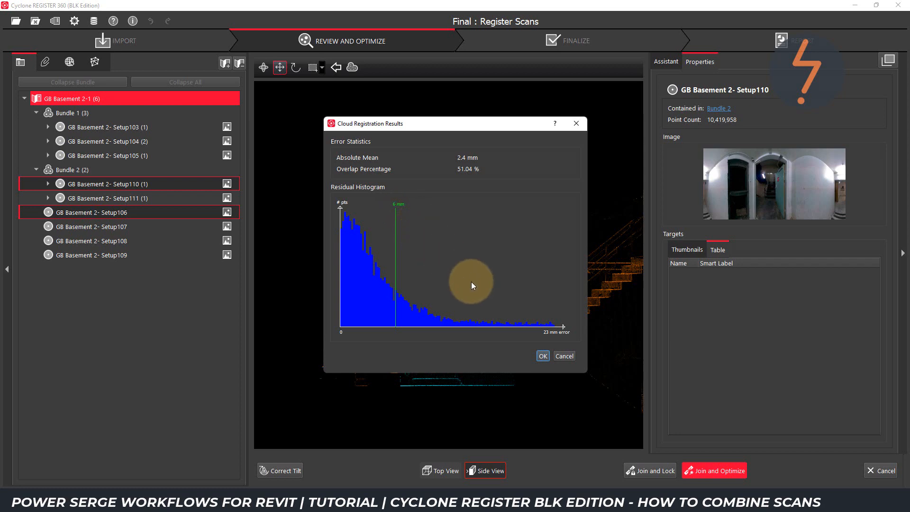
left_click(541, 354)
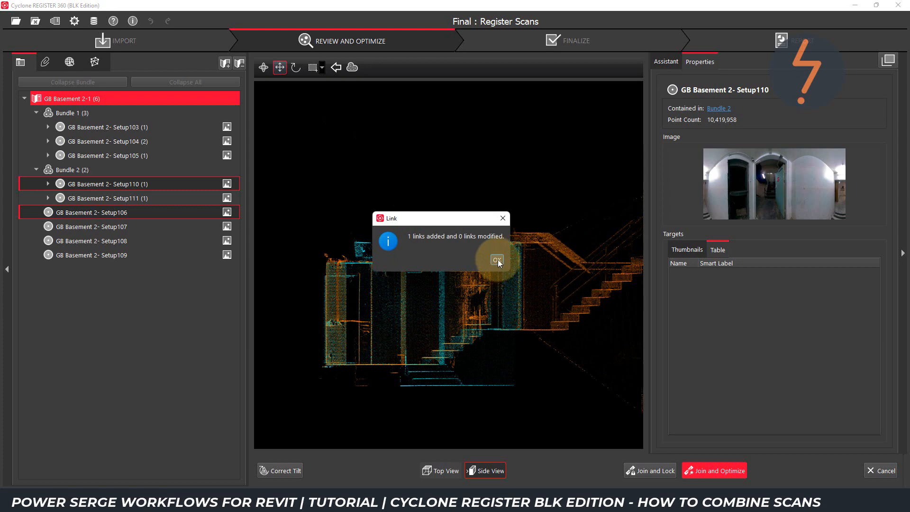
left_click(496, 259)
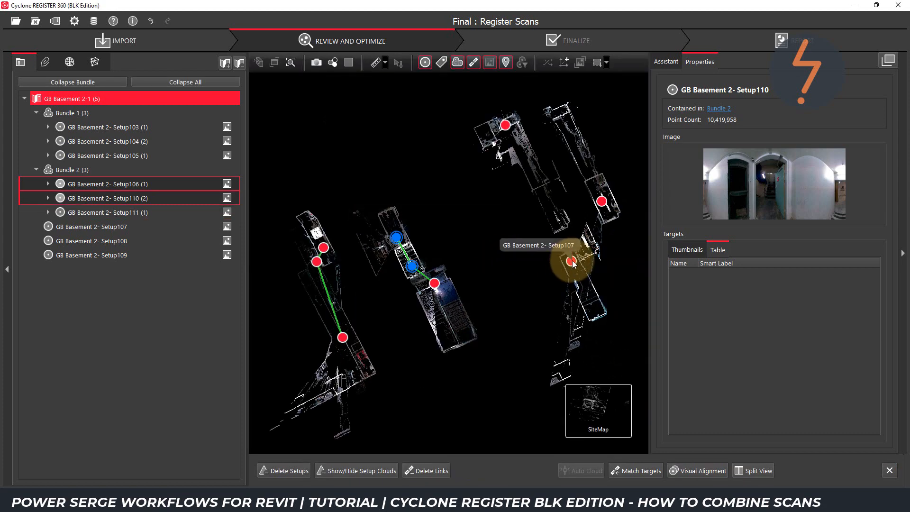
Drag Setup107 beside Setup110 on the site map, then select both setups.
left_click(91, 227)
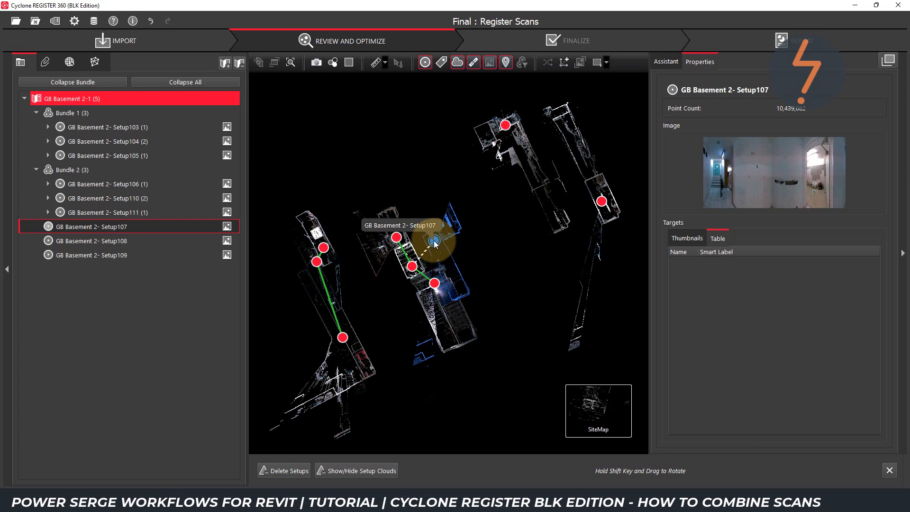
left_click(102, 198)
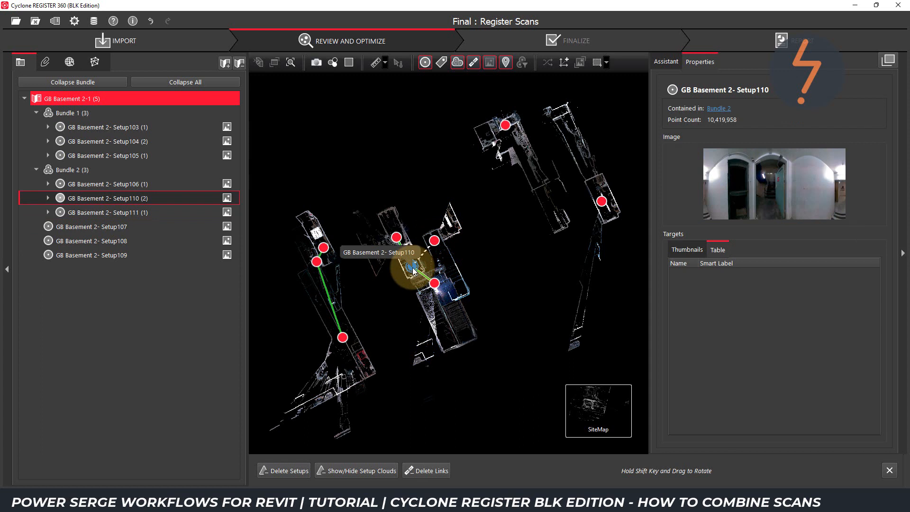
mouse_move(413, 266)
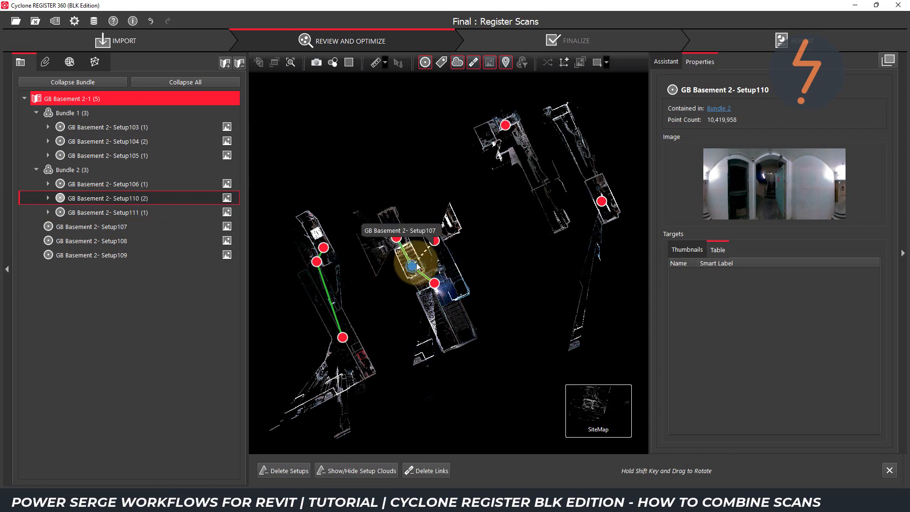
left_click(93, 226)
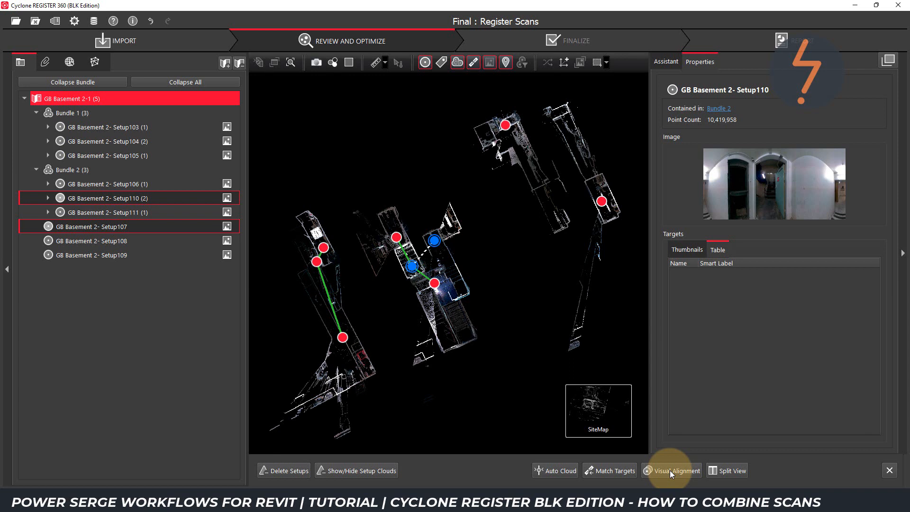
Align and join Setup107 with Setup110 at 2.5 mm, decline the extra link, then select Setup108.
left_click(677, 470)
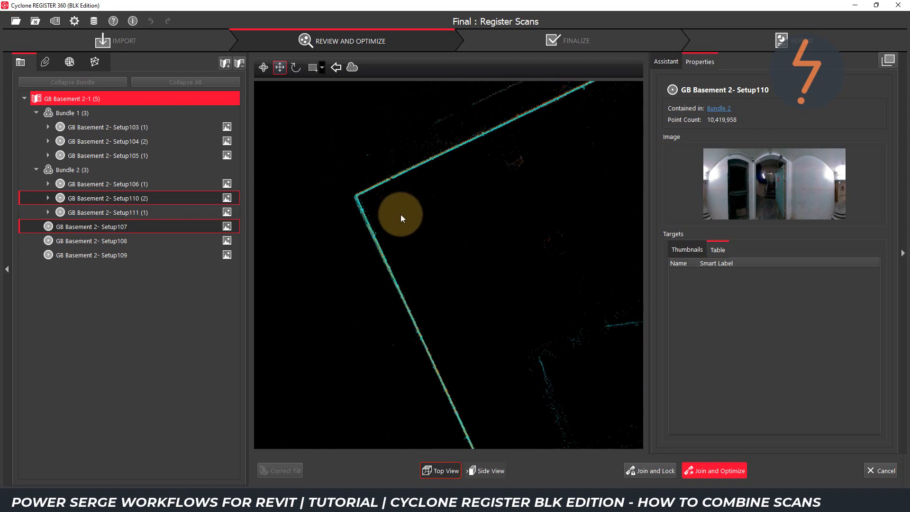
left_click(489, 470)
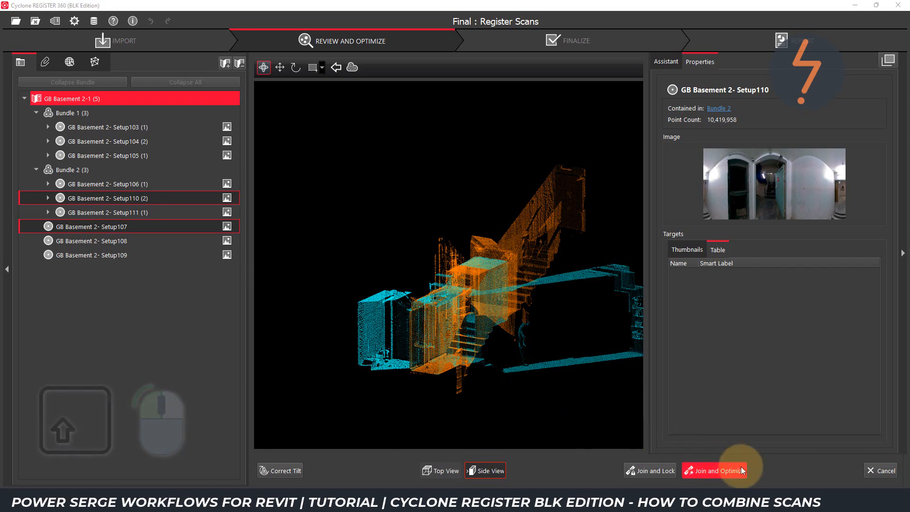
left_click(714, 470)
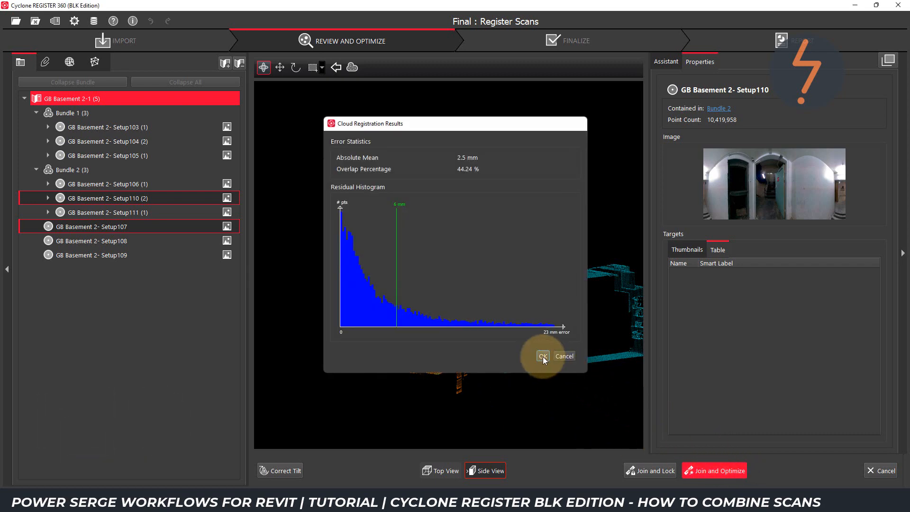
left_click(542, 355)
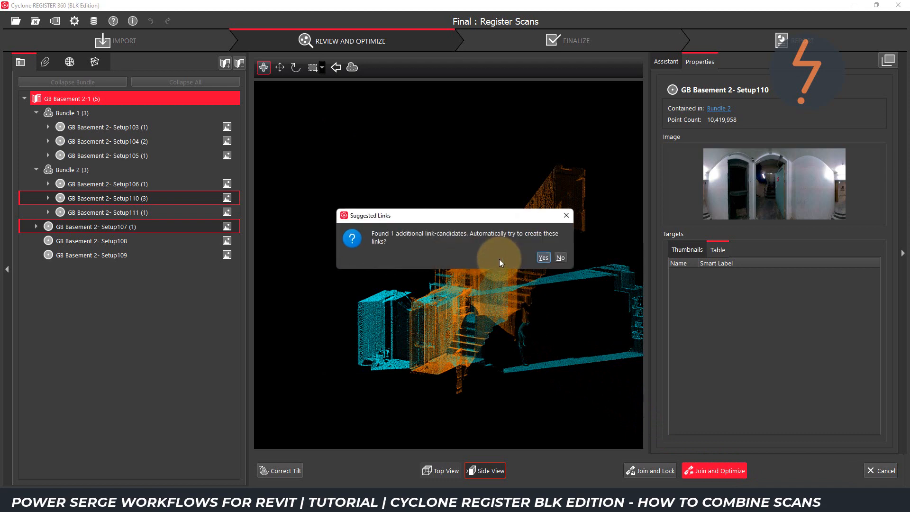
mouse_move(395, 243)
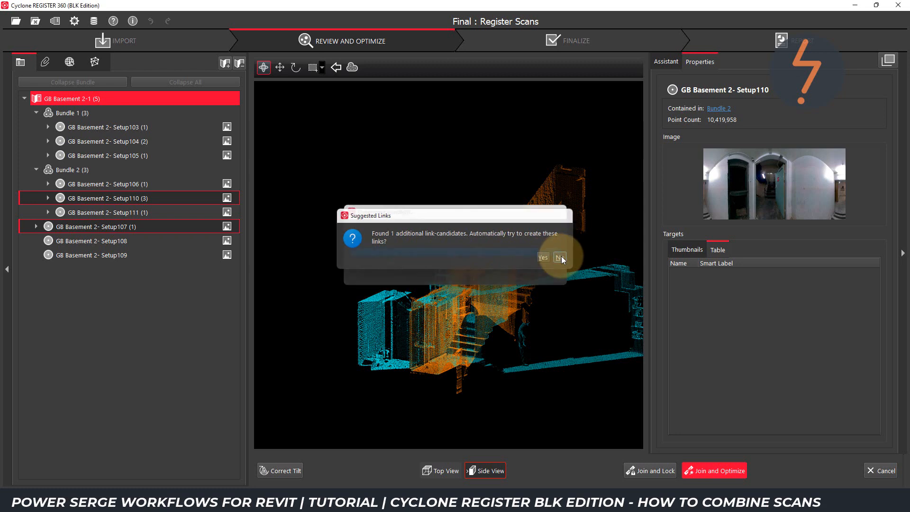
left_click(559, 257)
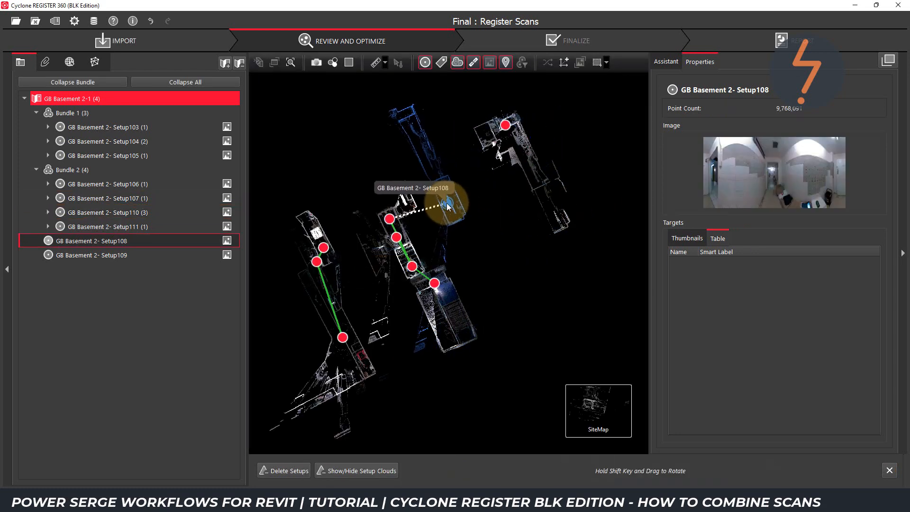
left_click(107, 198)
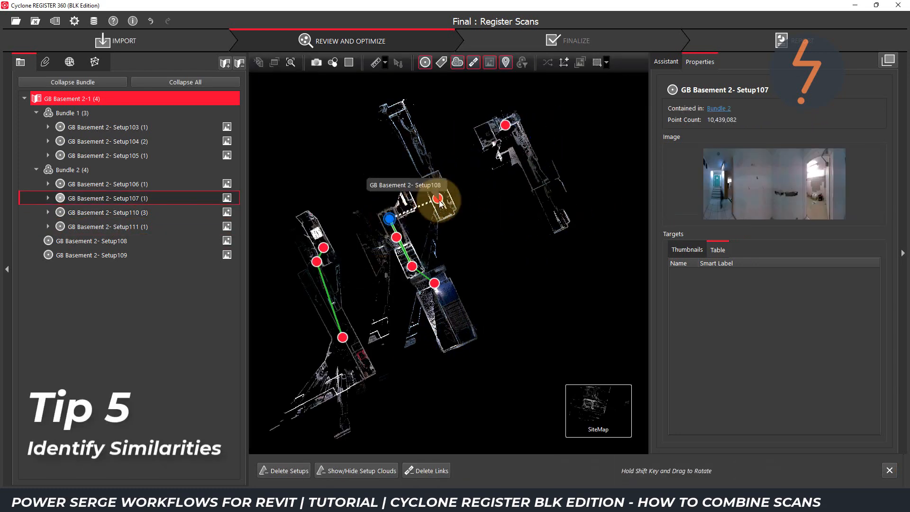
Align Setup108 to Setup107, verify in side view, and join at 1.9 mm mean error.
left_click(91, 240)
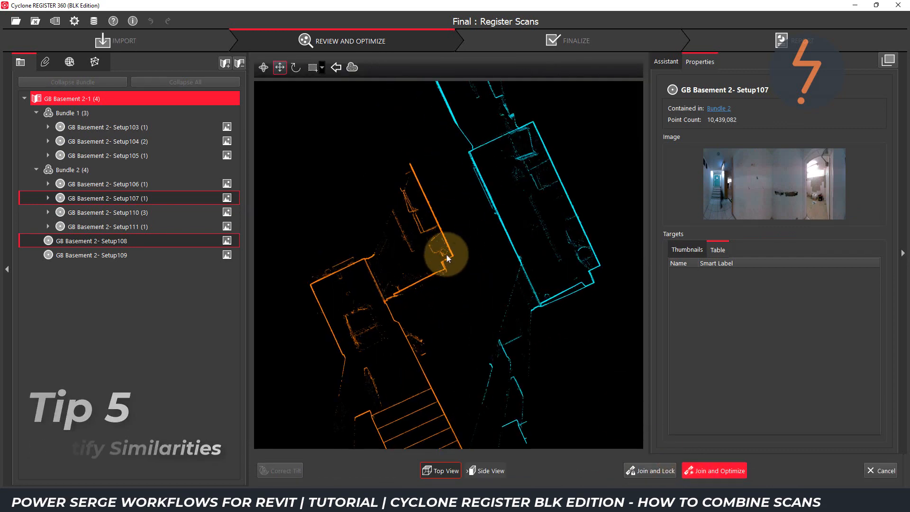
mouse_move(447, 271)
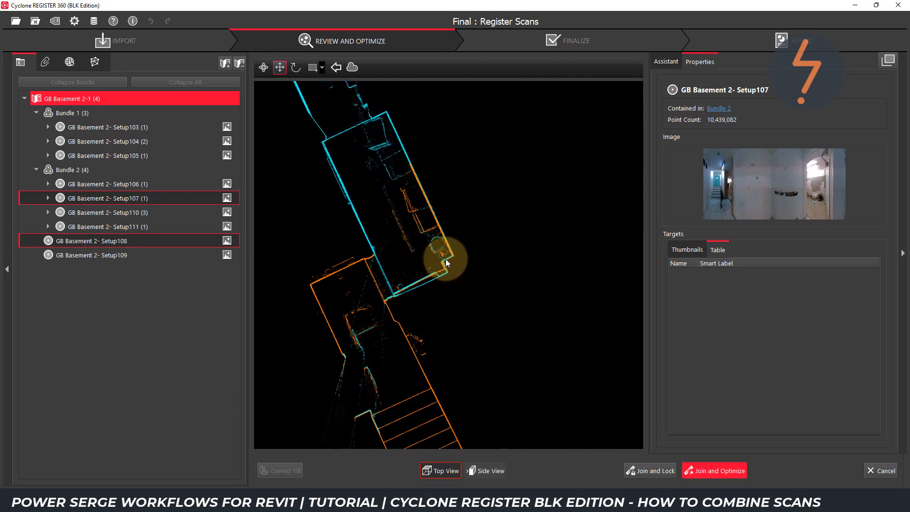
left_click(490, 470)
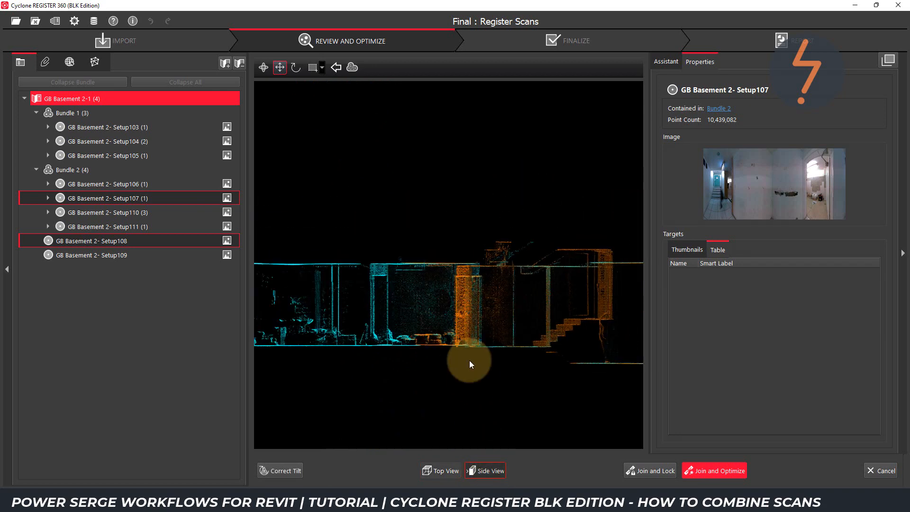
left_click(719, 470)
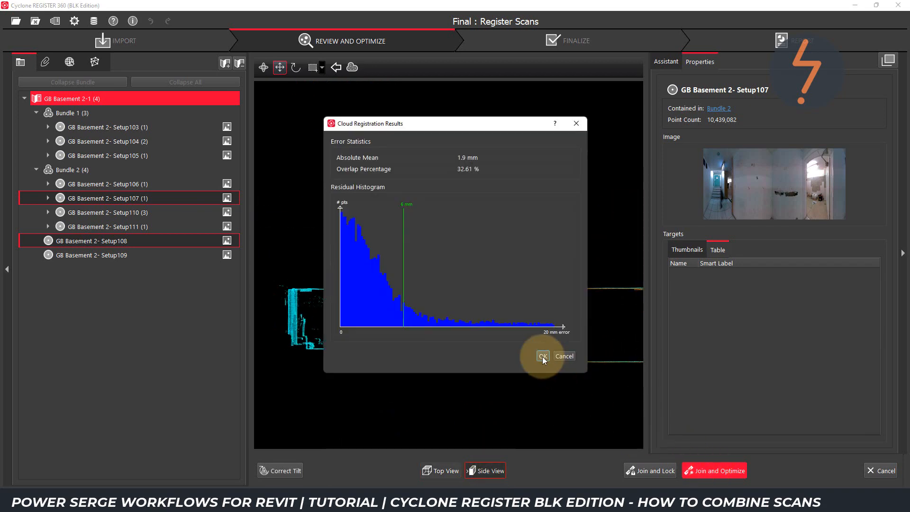
left_click(541, 356)
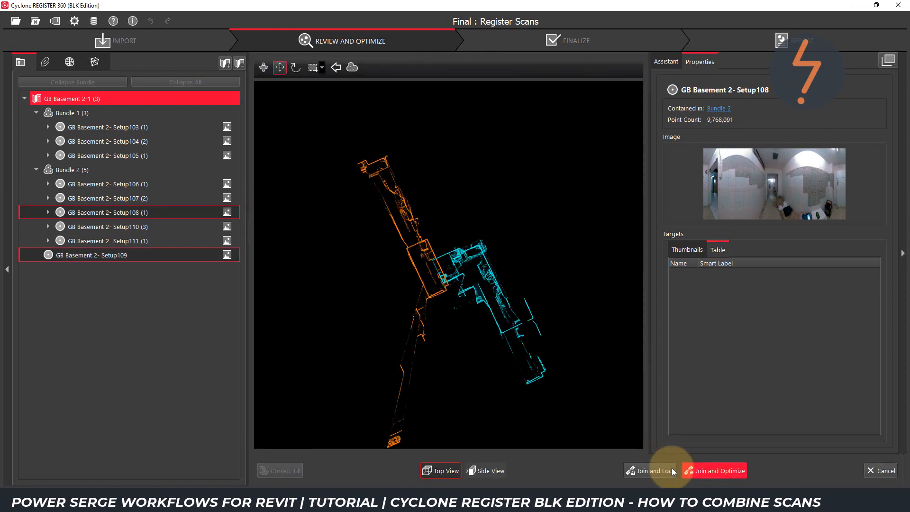
mouse_move(365, 174)
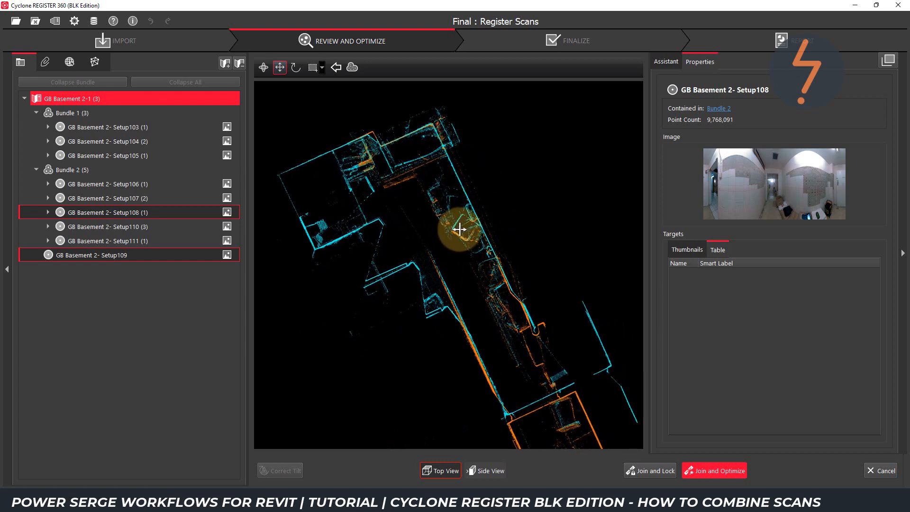
Position Setup109 against Setup108, verify in side view, and lock them together as a link.
left_click(294, 68)
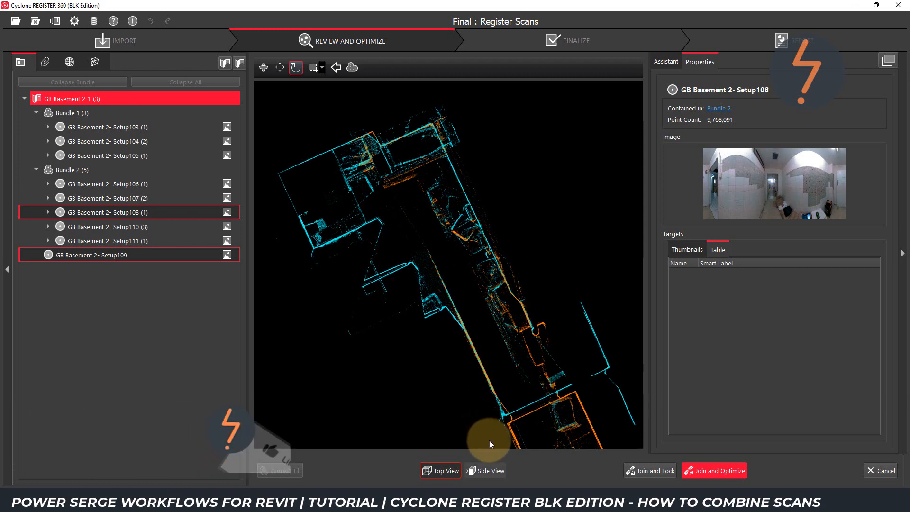
left_click(489, 470)
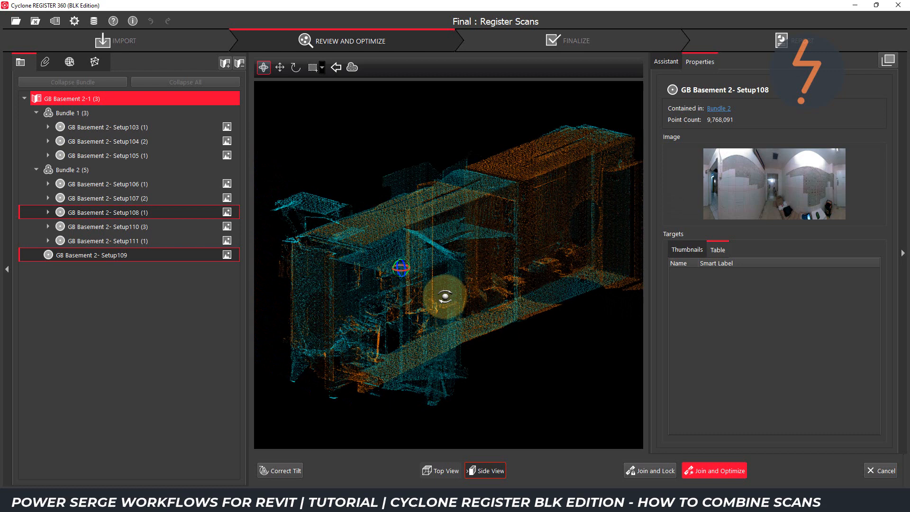
left_click(720, 470)
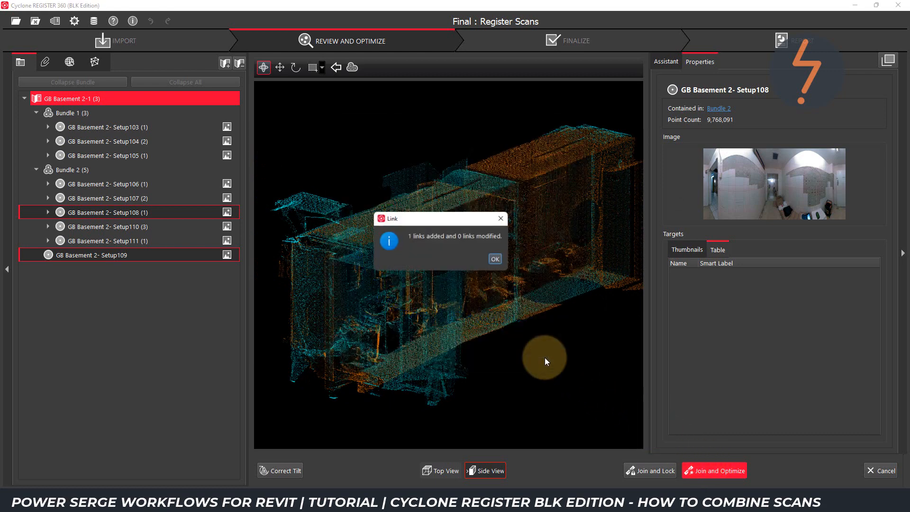
left_click(493, 259)
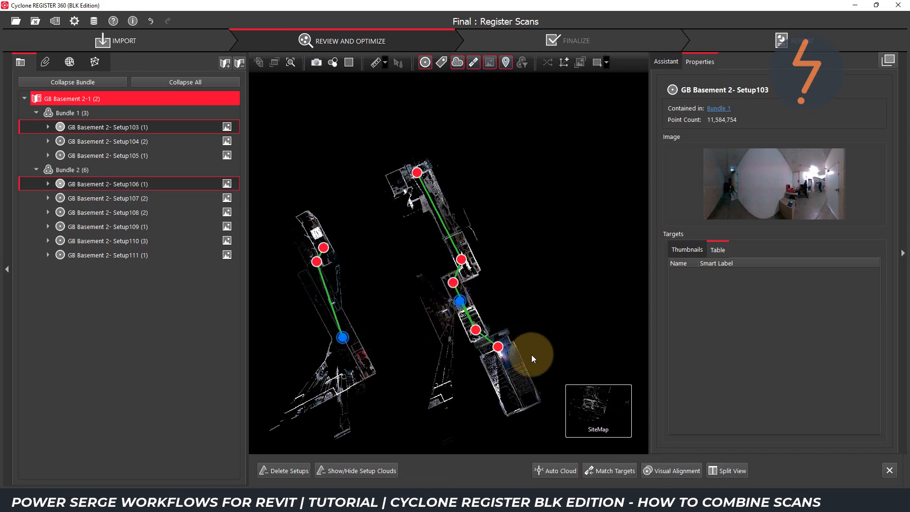
Open Setup103 and Setup106 together in Visual Alignment.
left_click(671, 470)
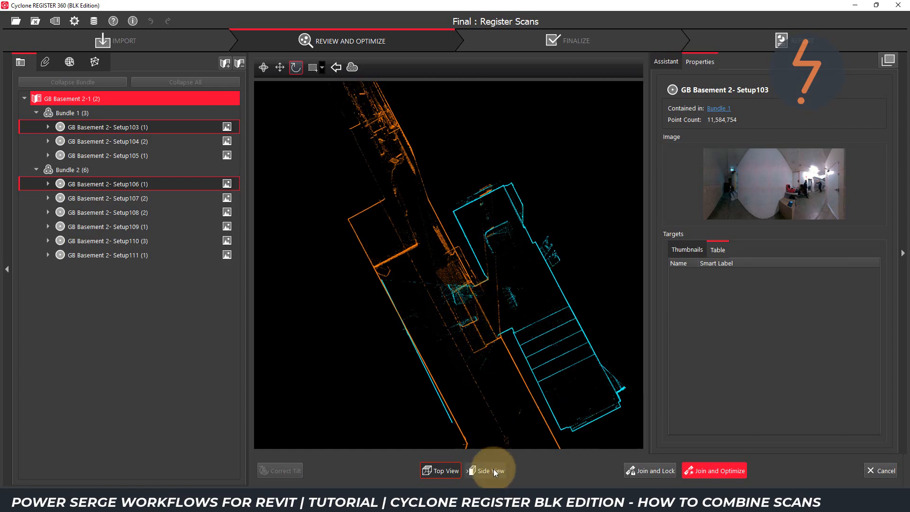
Verify Setup103 and Setup106 in side view and join them at 1.4 mm, 31% overlap.
left_click(490, 470)
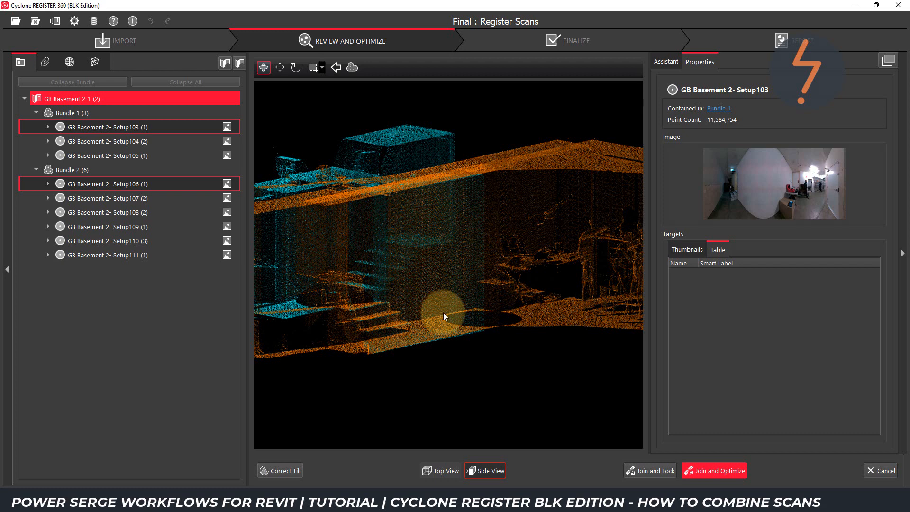
left_click(719, 470)
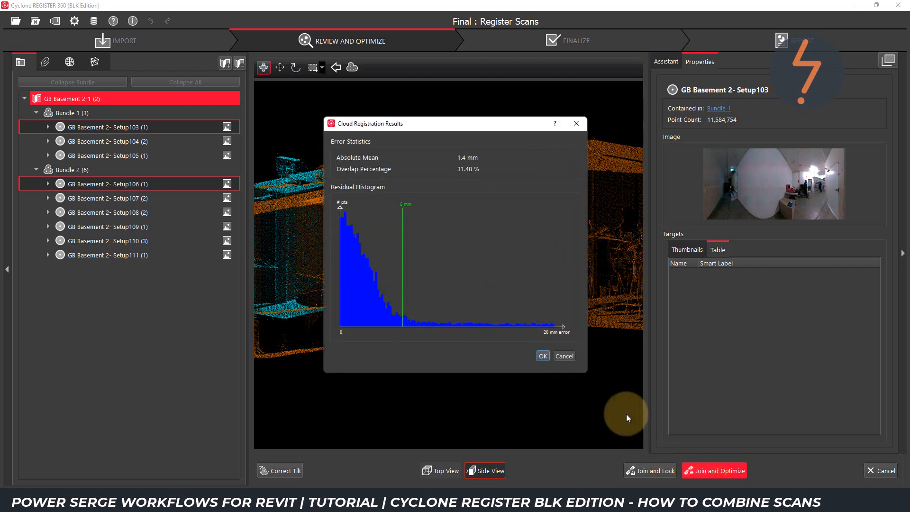
left_click(542, 356)
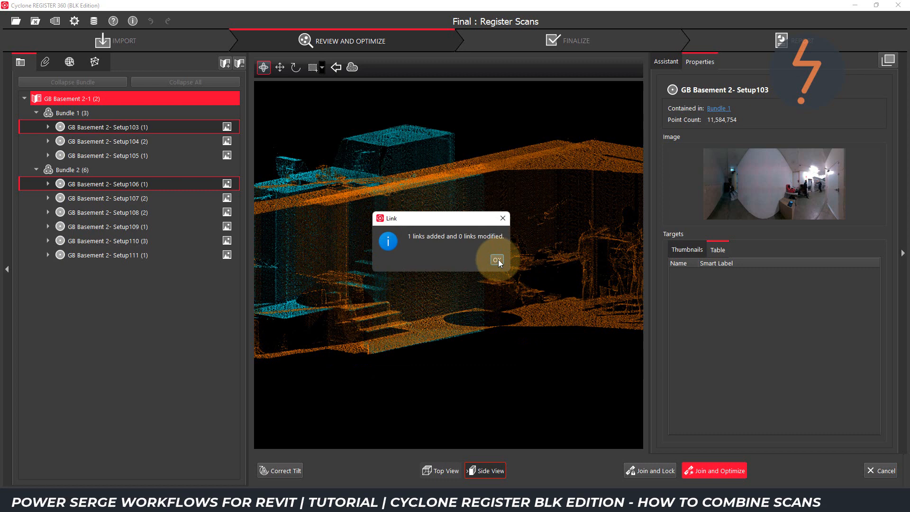
left_click(494, 259)
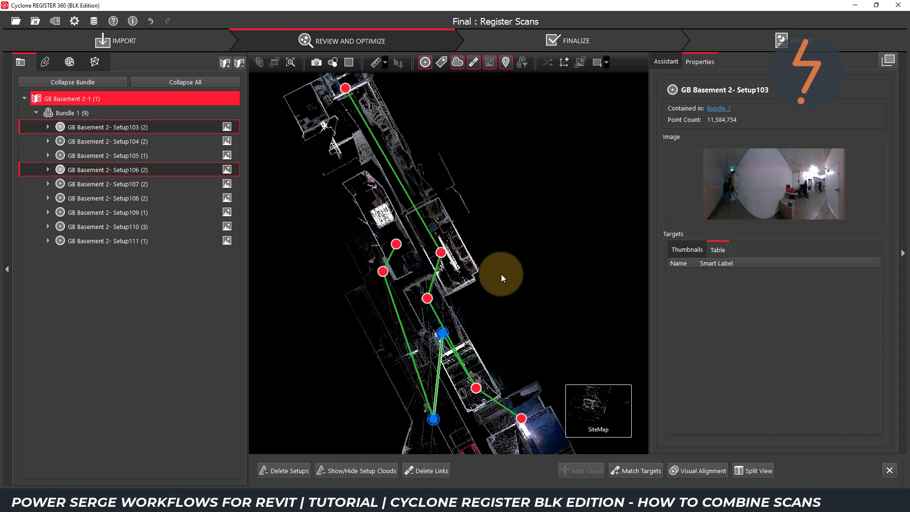
mouse_move(415, 369)
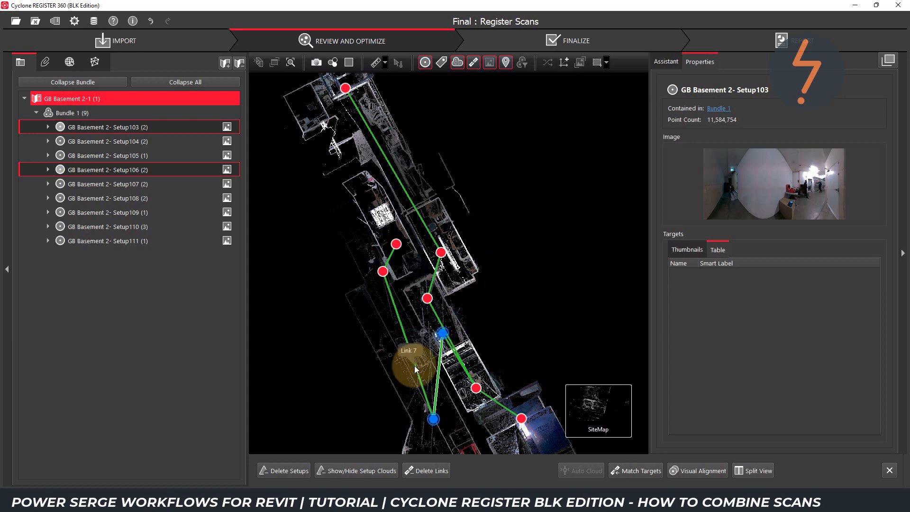
Optimize Bundle 1 to 0.002 m error, review its 43% overlap and 62% strength, then finalize.
left_click(415, 357)
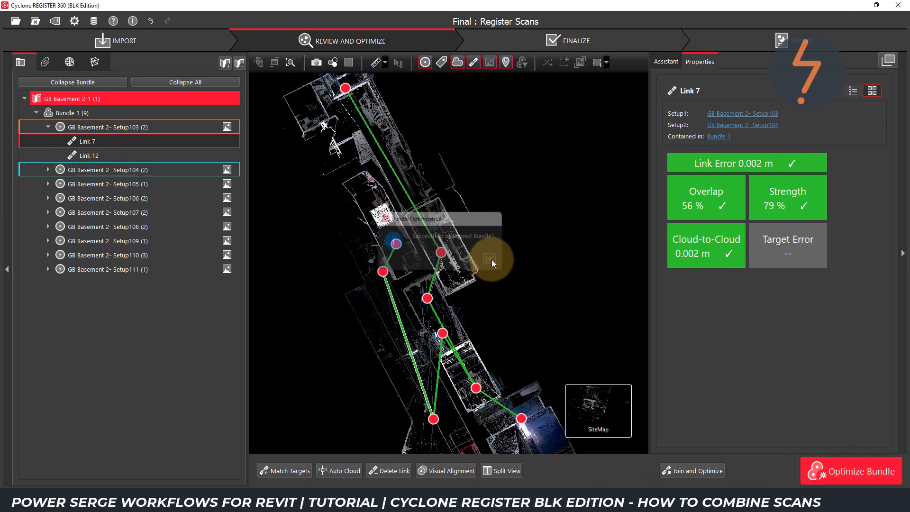
left_click(48, 126)
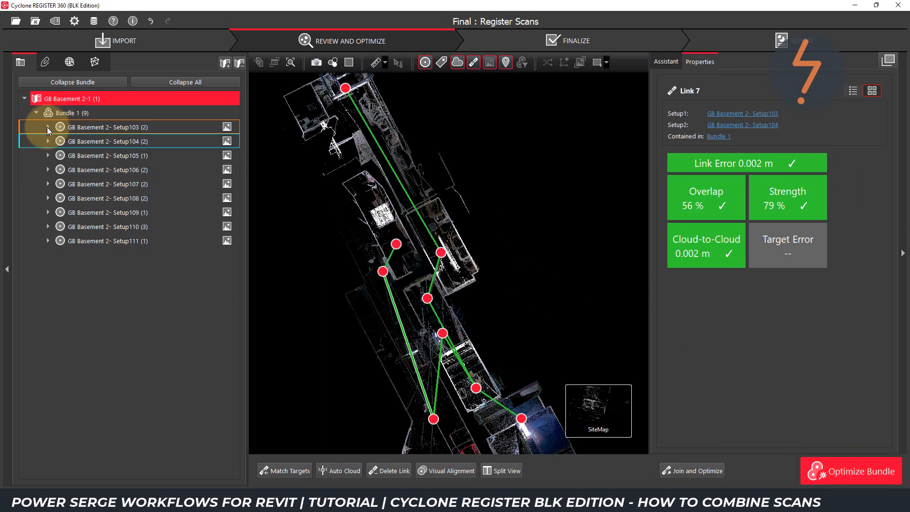
left_click(72, 112)
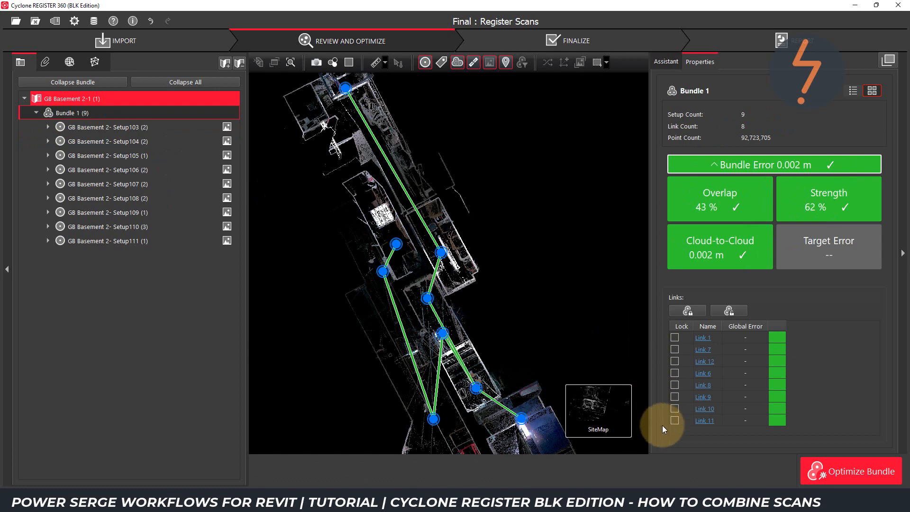
left_click(576, 40)
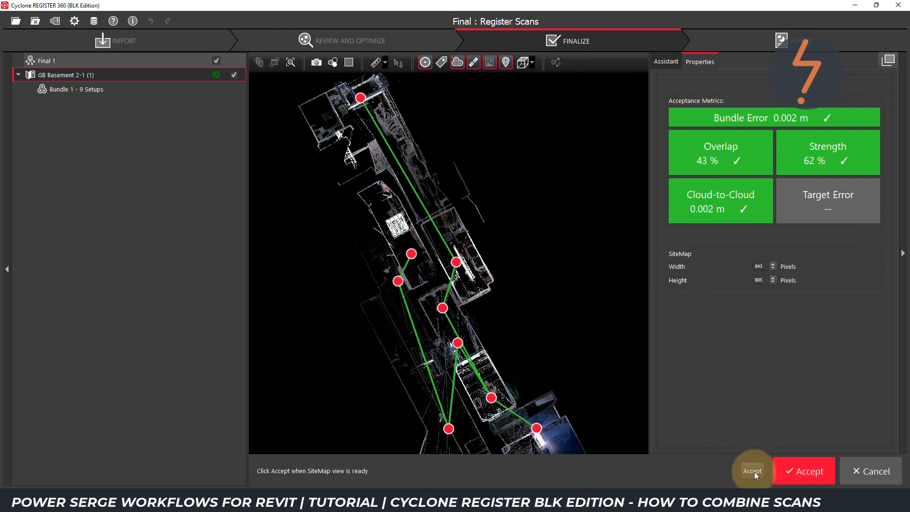
Accept the finalized GB Basement 2-1 registration and view its export publishing options.
left_click(804, 471)
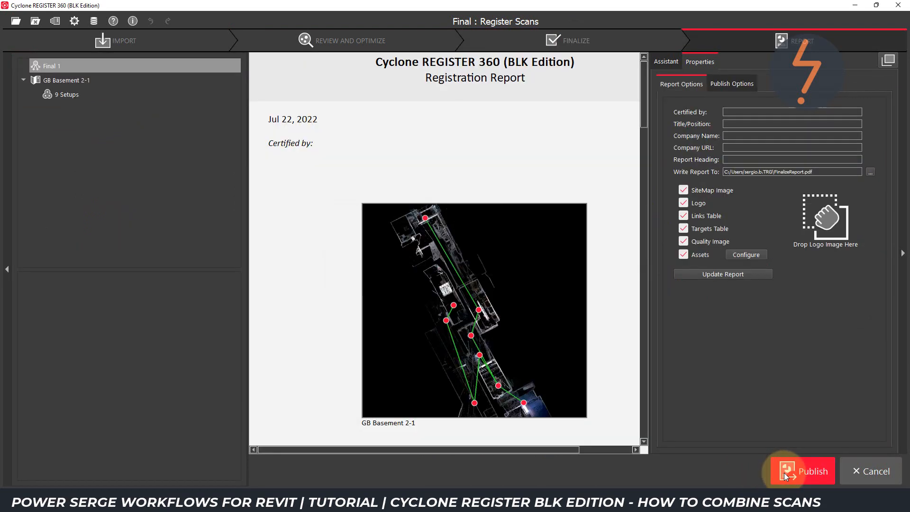
left_click(731, 83)
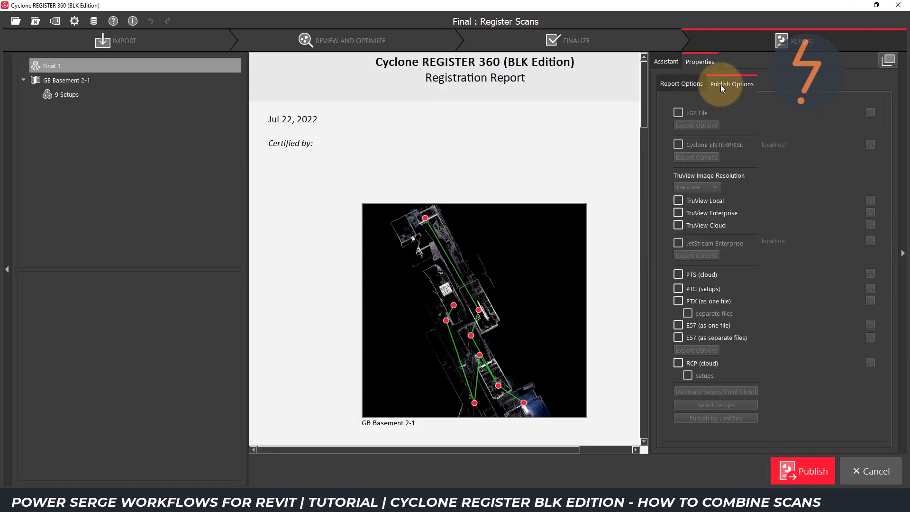